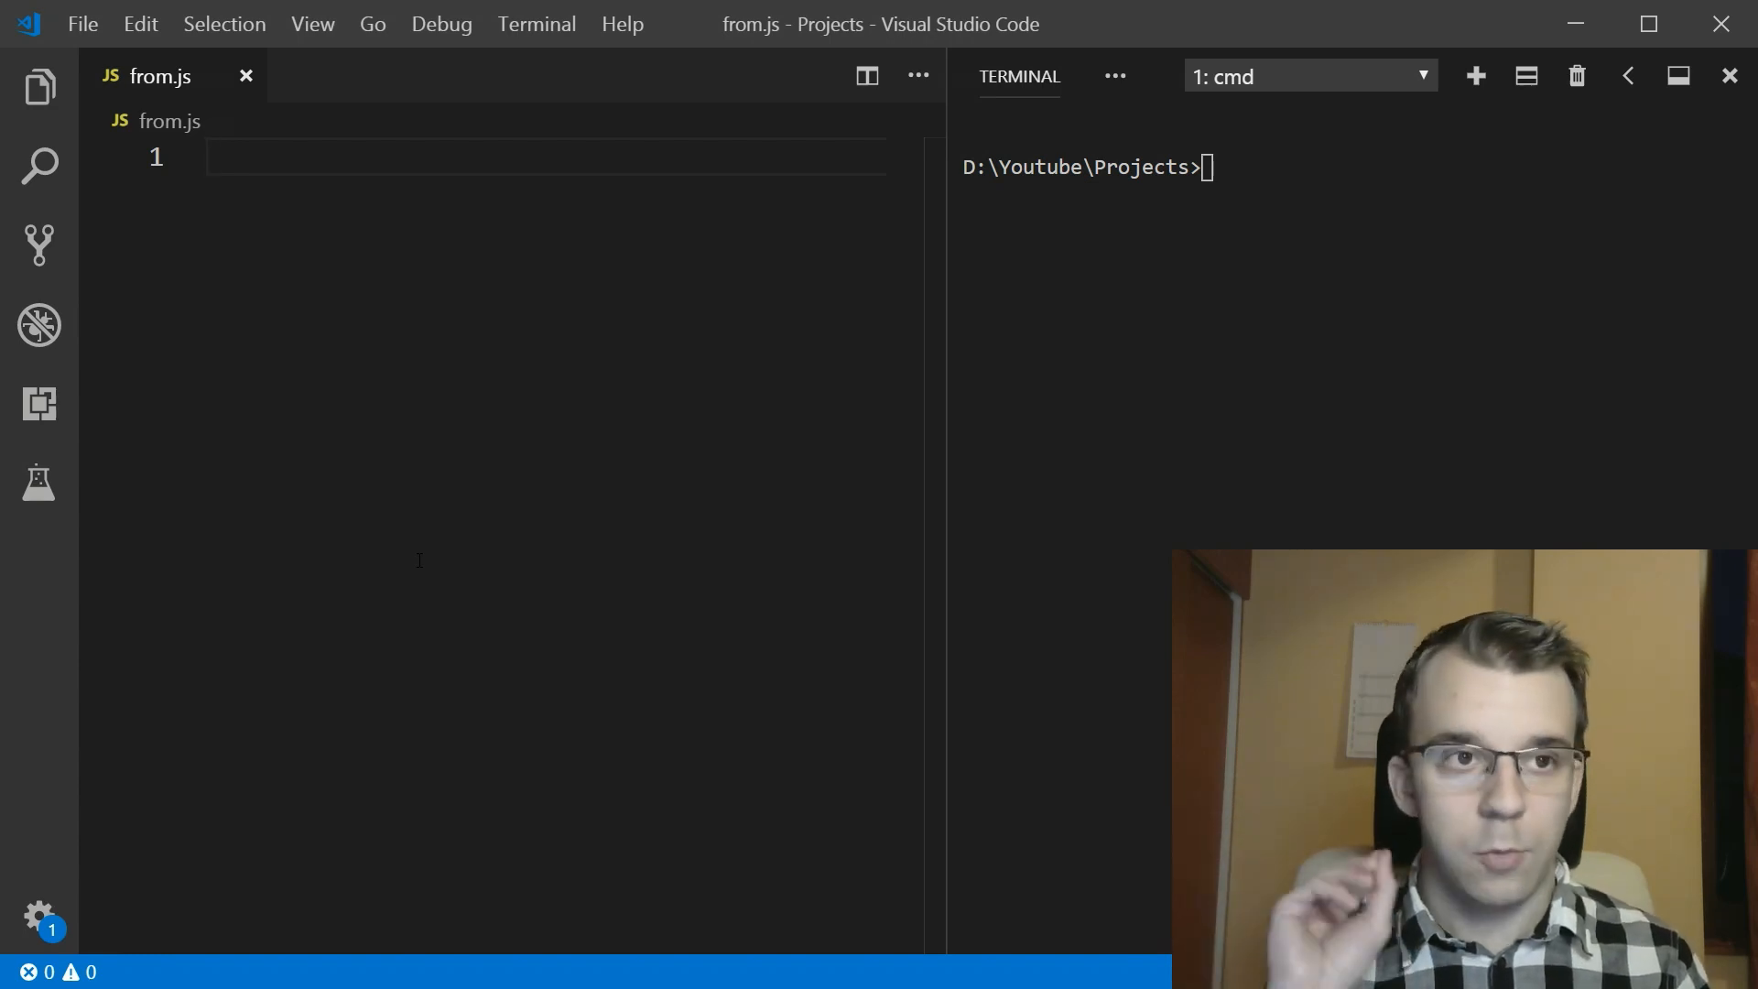
- Write arr = [1, 2, 3, 4] and copy = arr.slice() in from.js
text(let a)
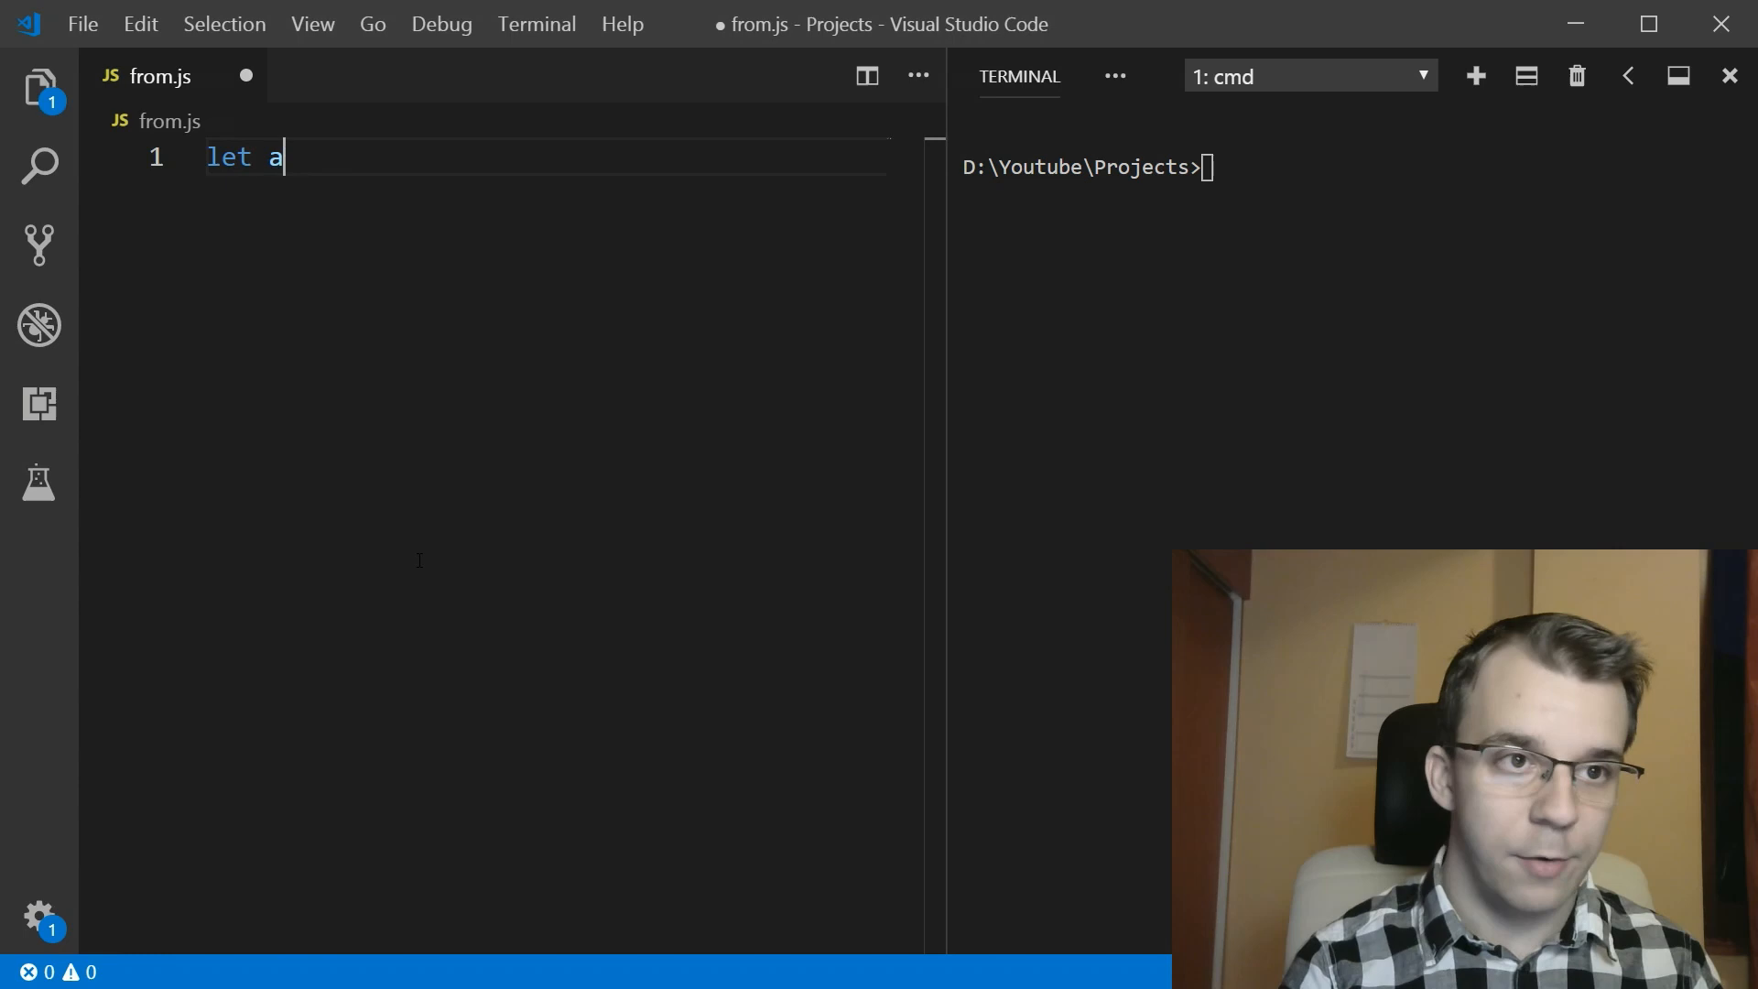
text(rr = [ 1, 2,3])
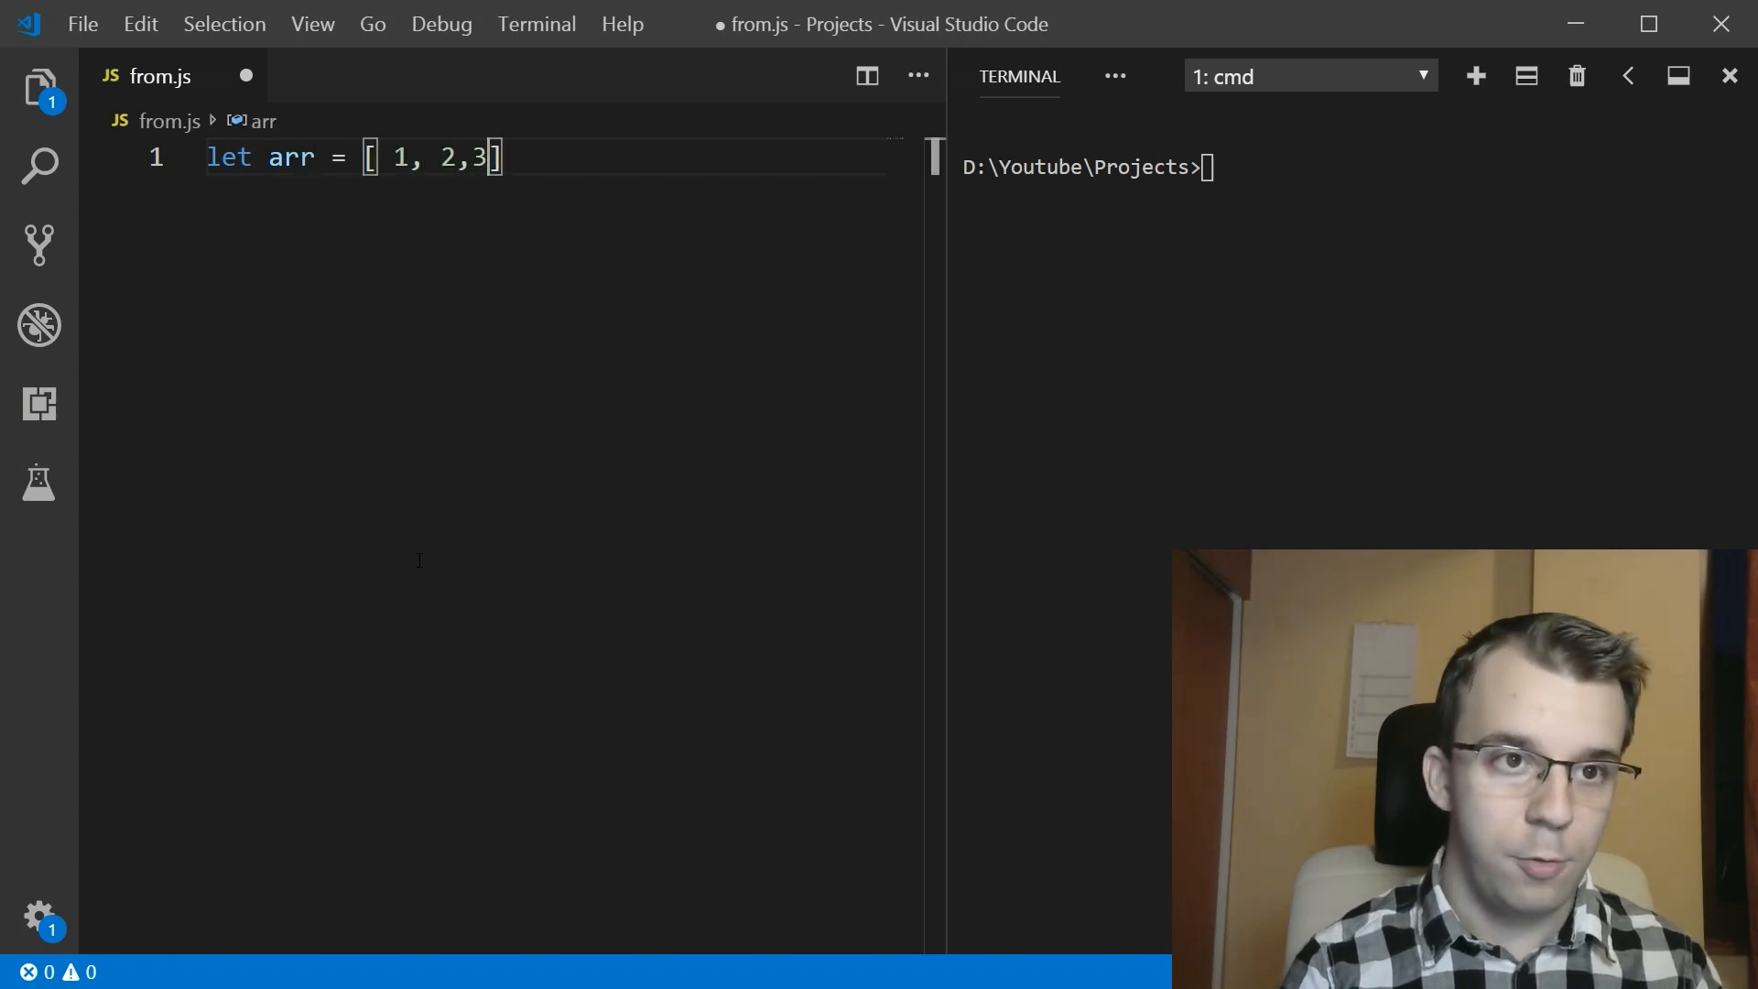
text(, 4)
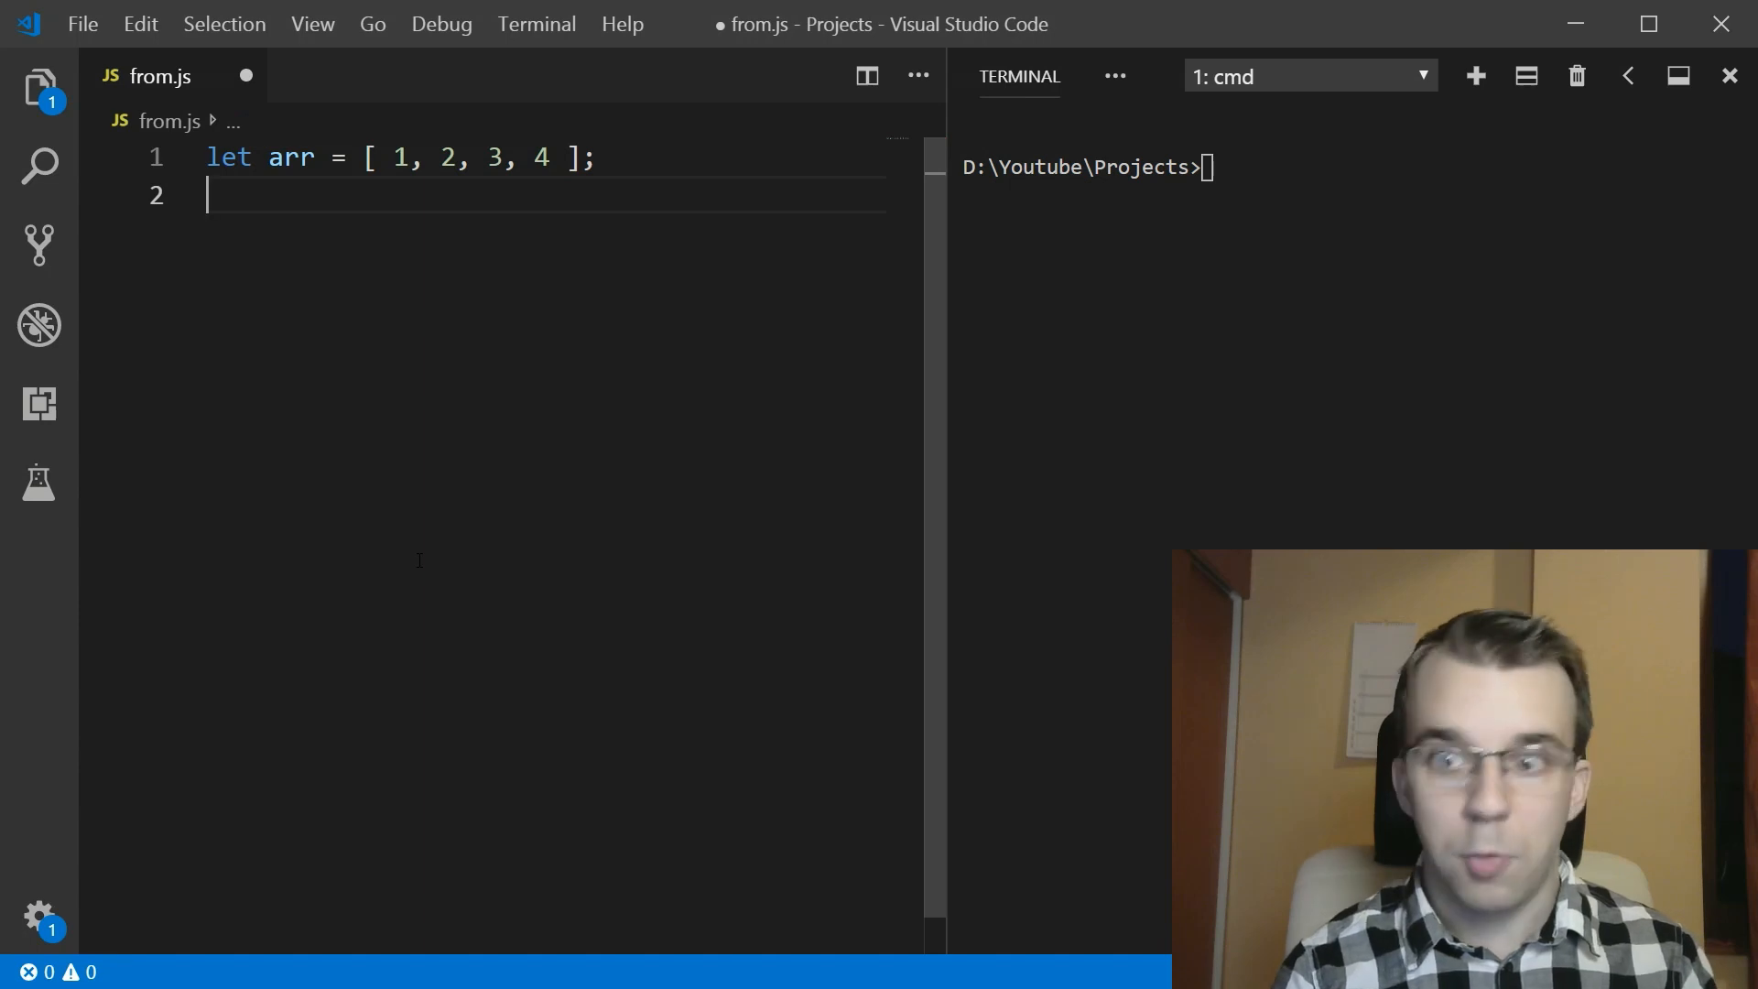
text(let)
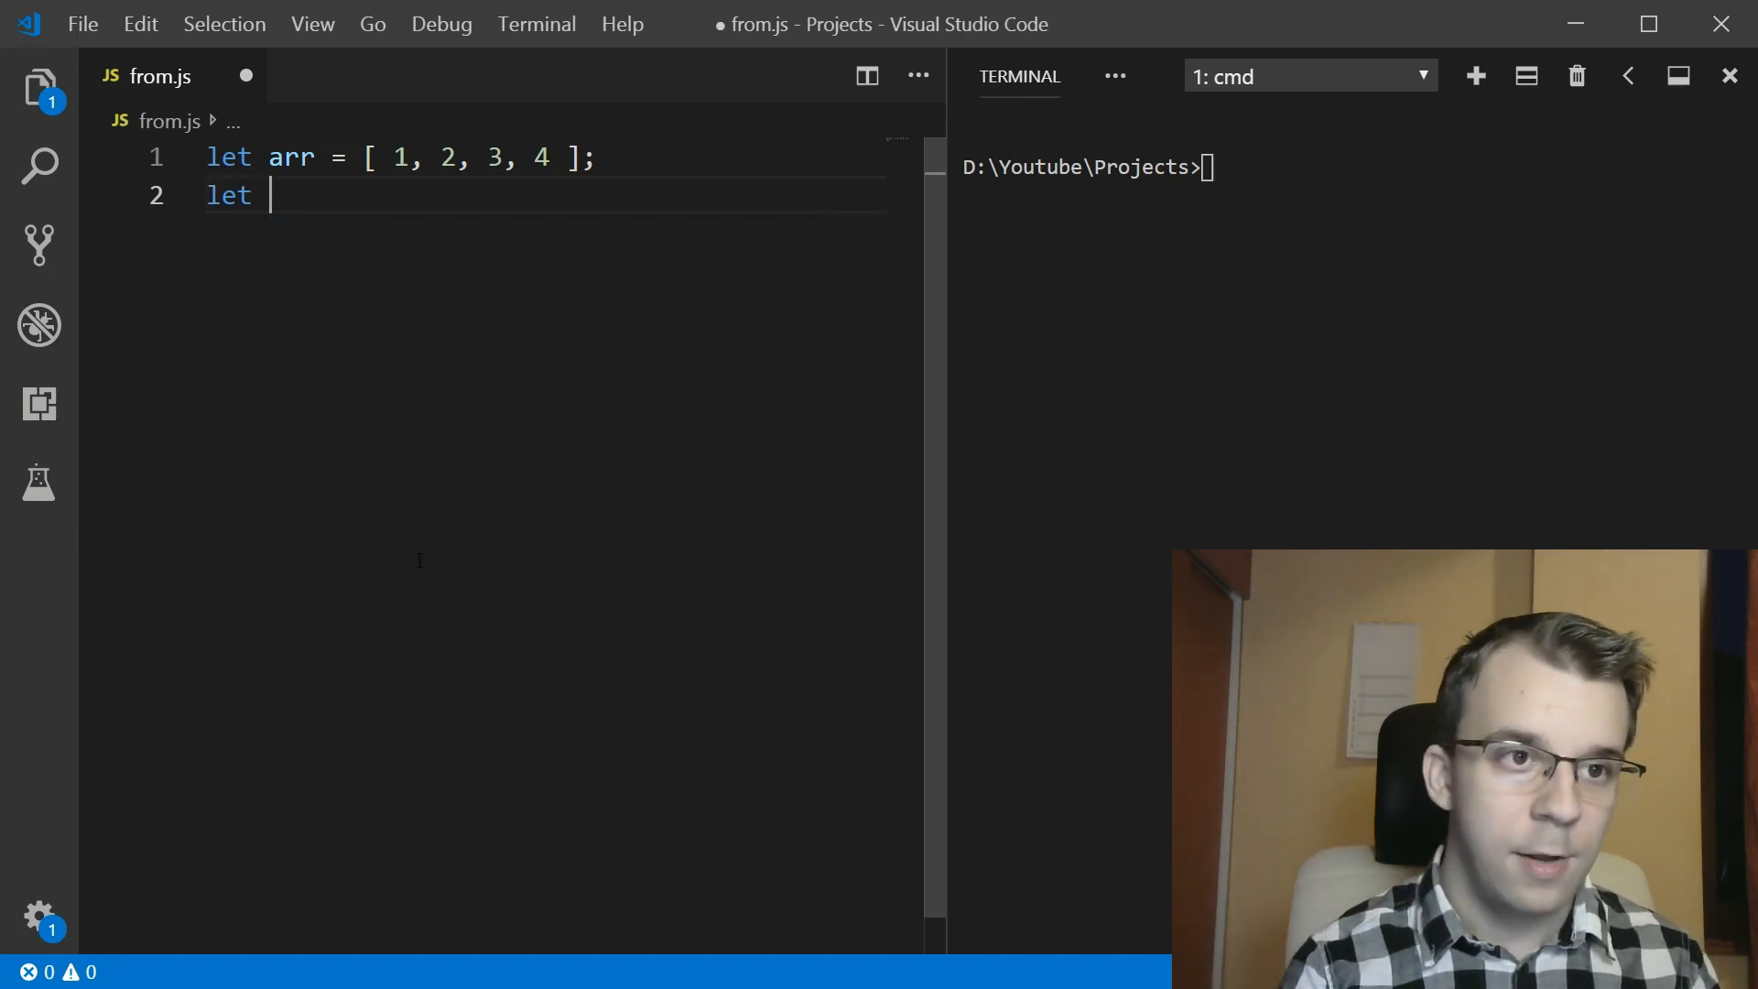
text(copy = a)
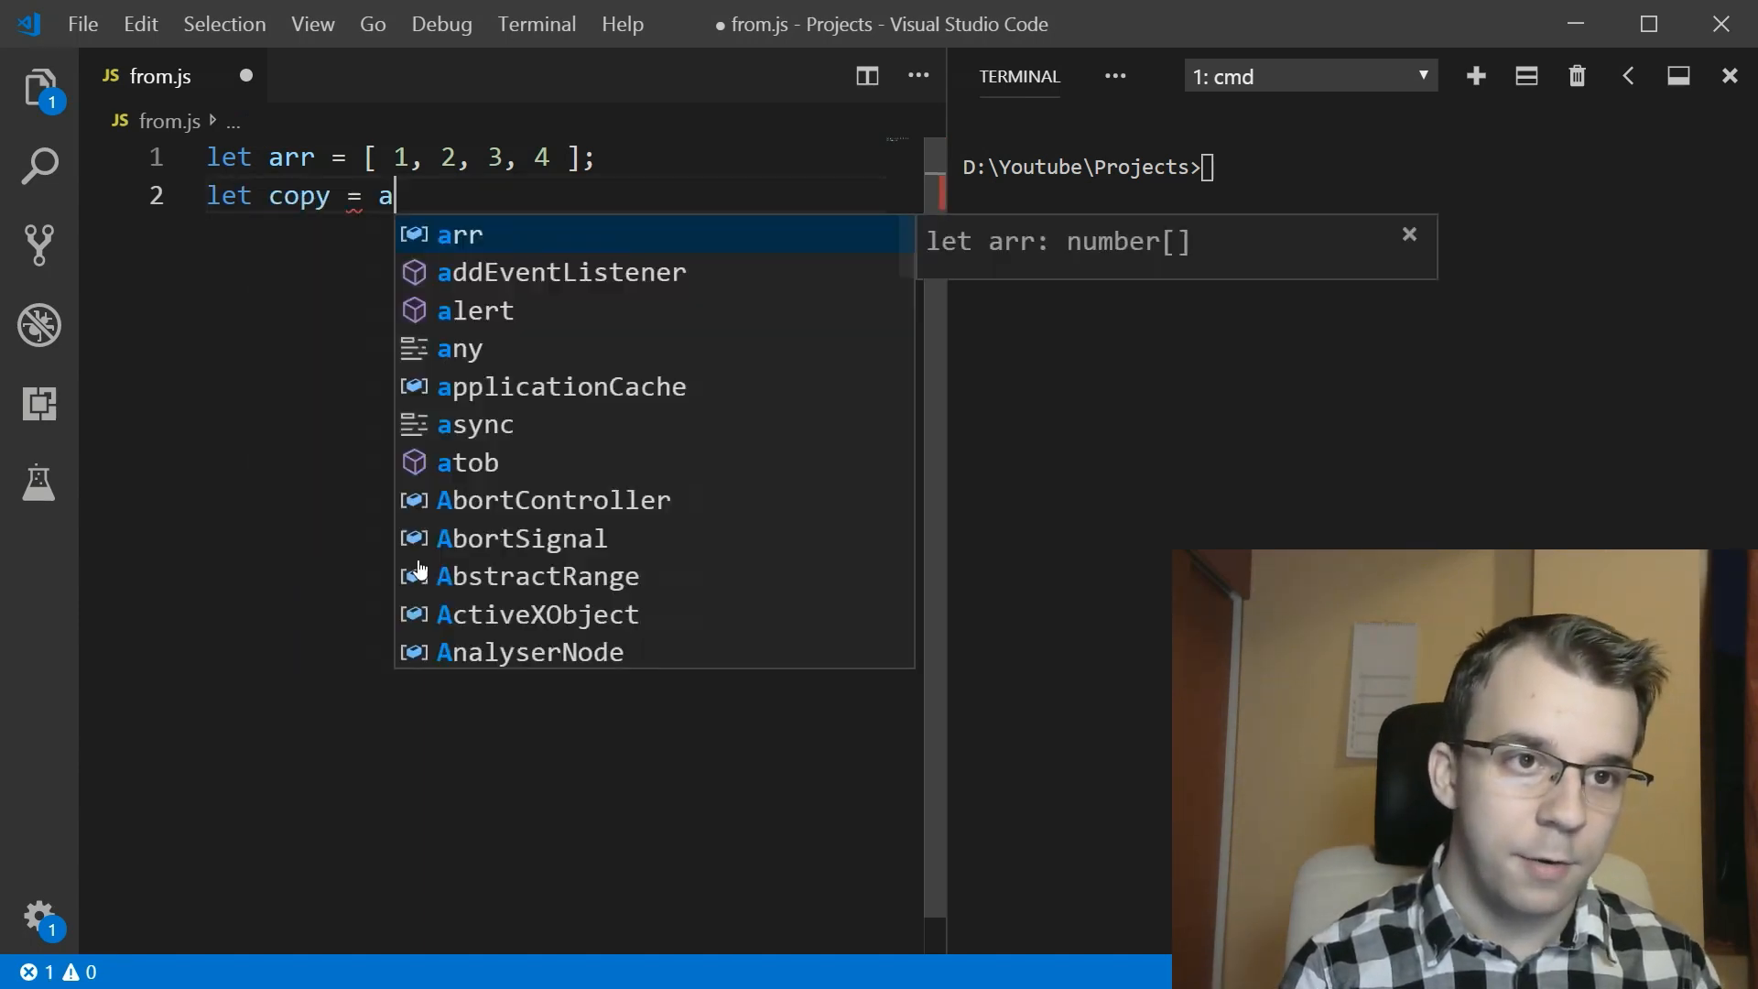
text(rr.slice()
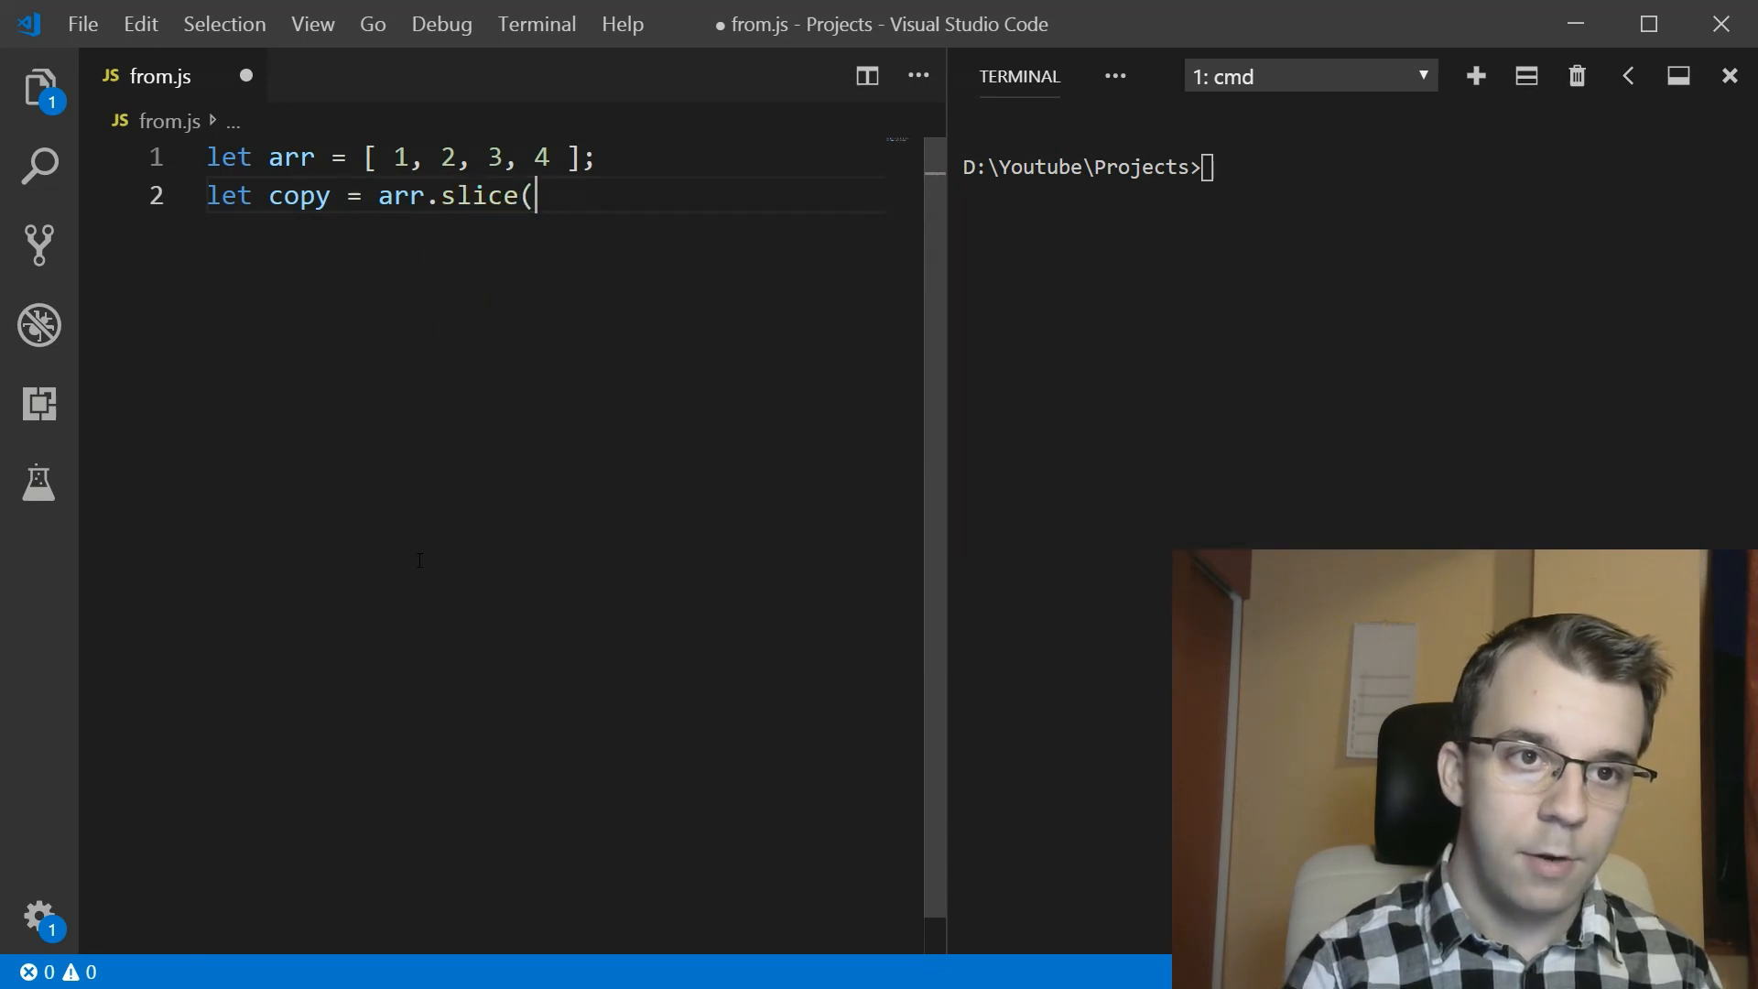
text();)
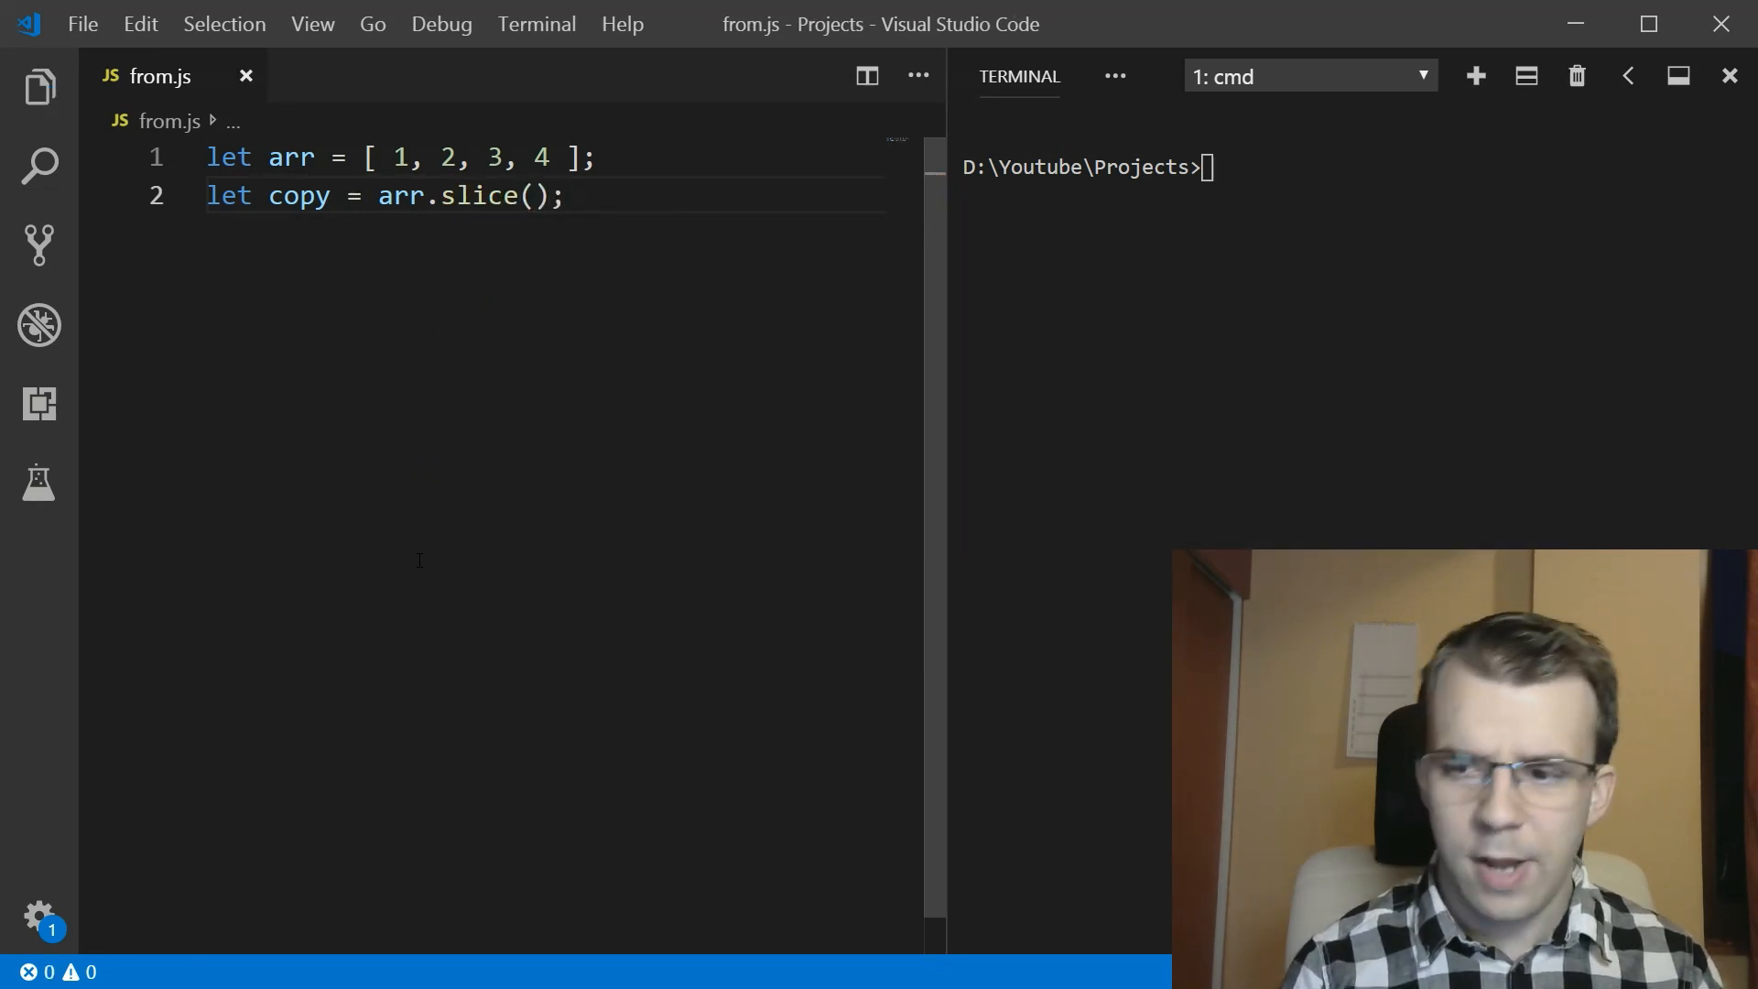
- Log arr and copy, then run node from to print [1, 2, 3, 4] twice
text(console.log(arr);)
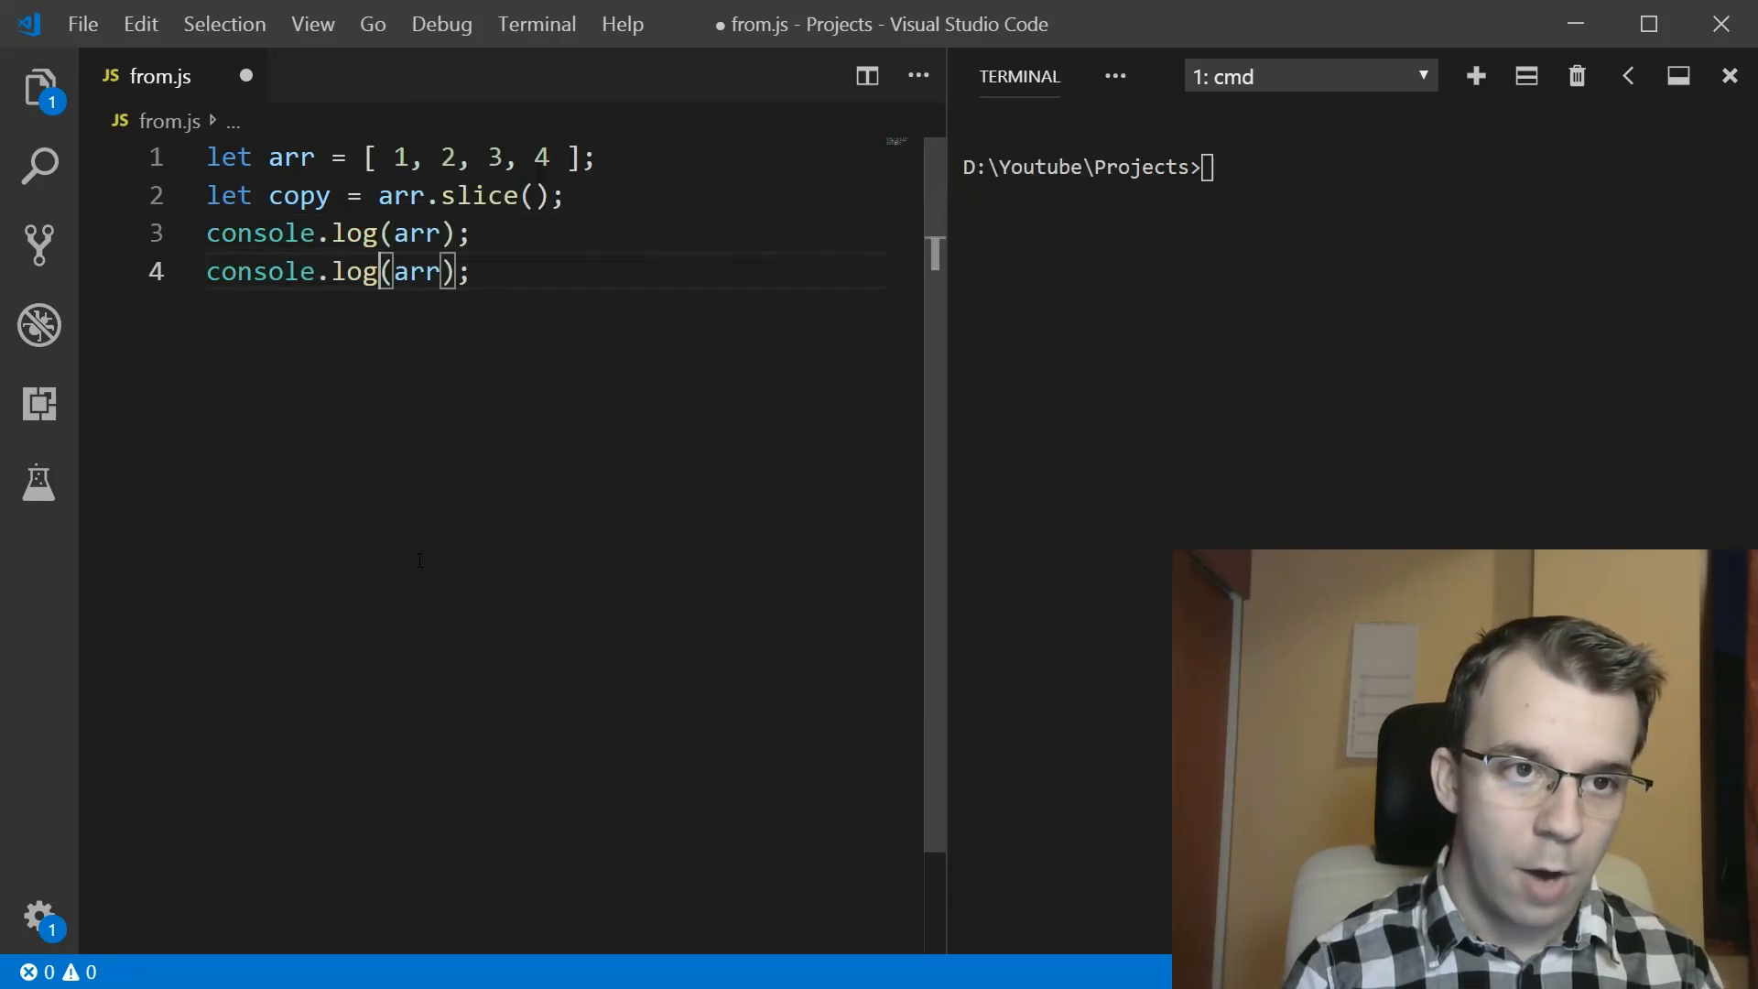
text(copy)
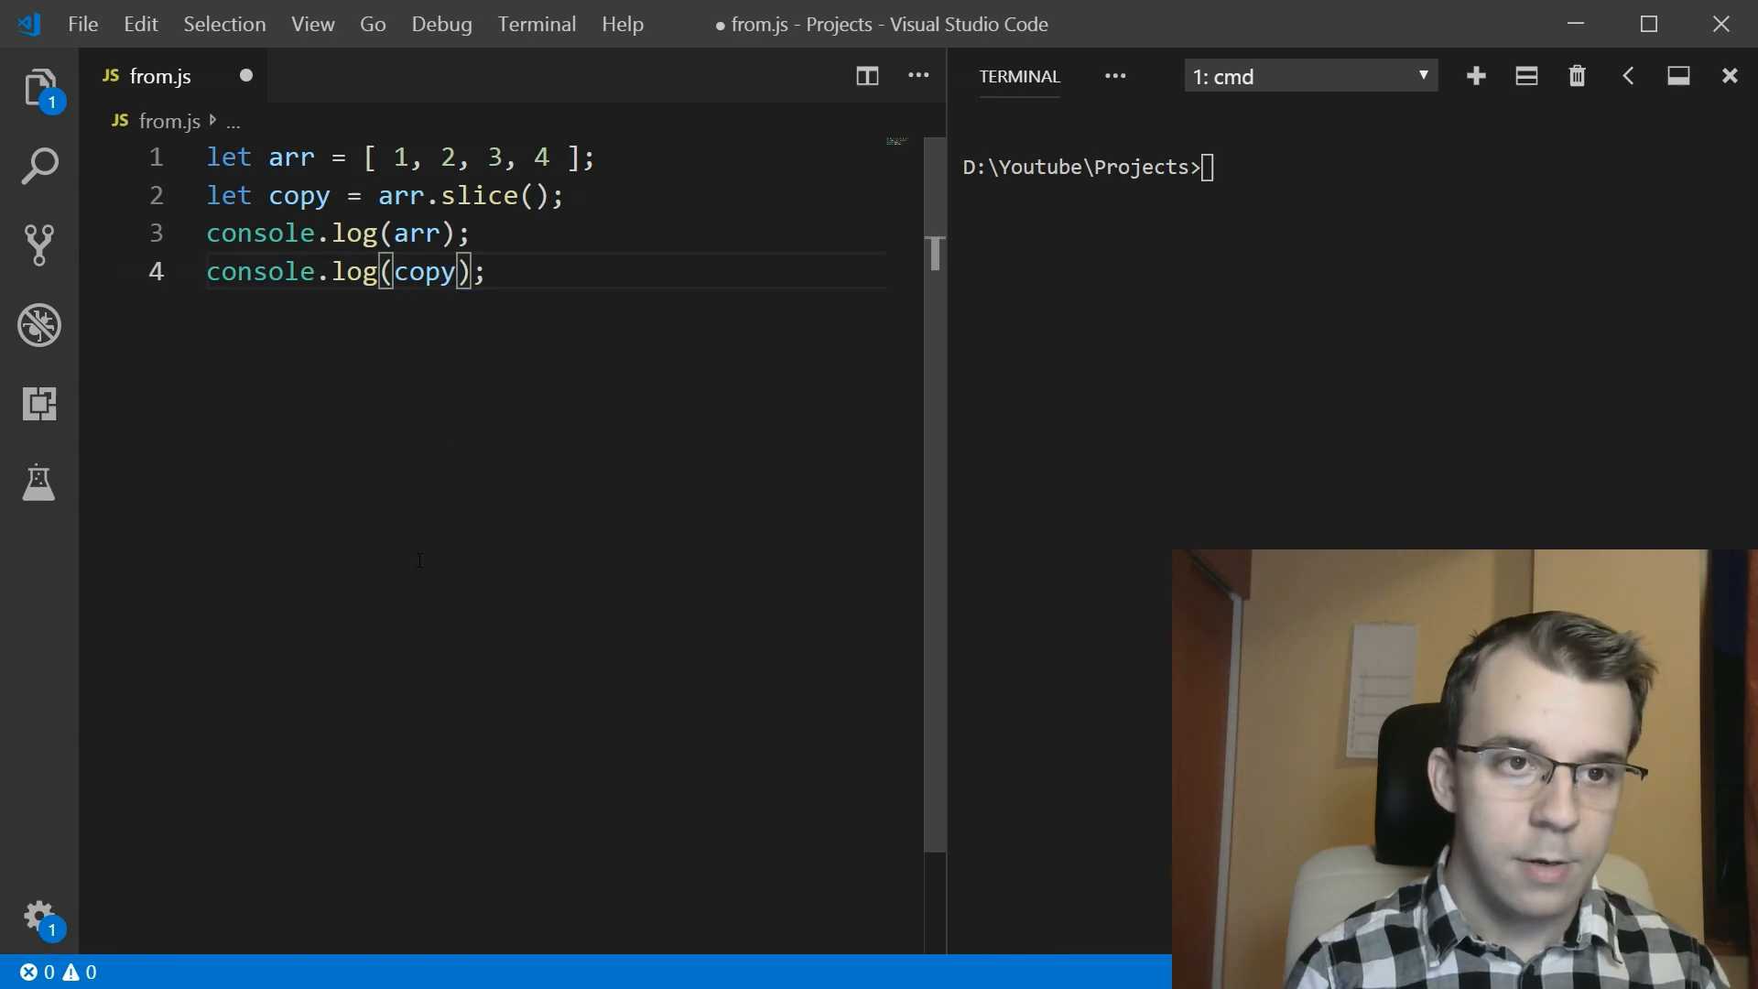
text(node from)
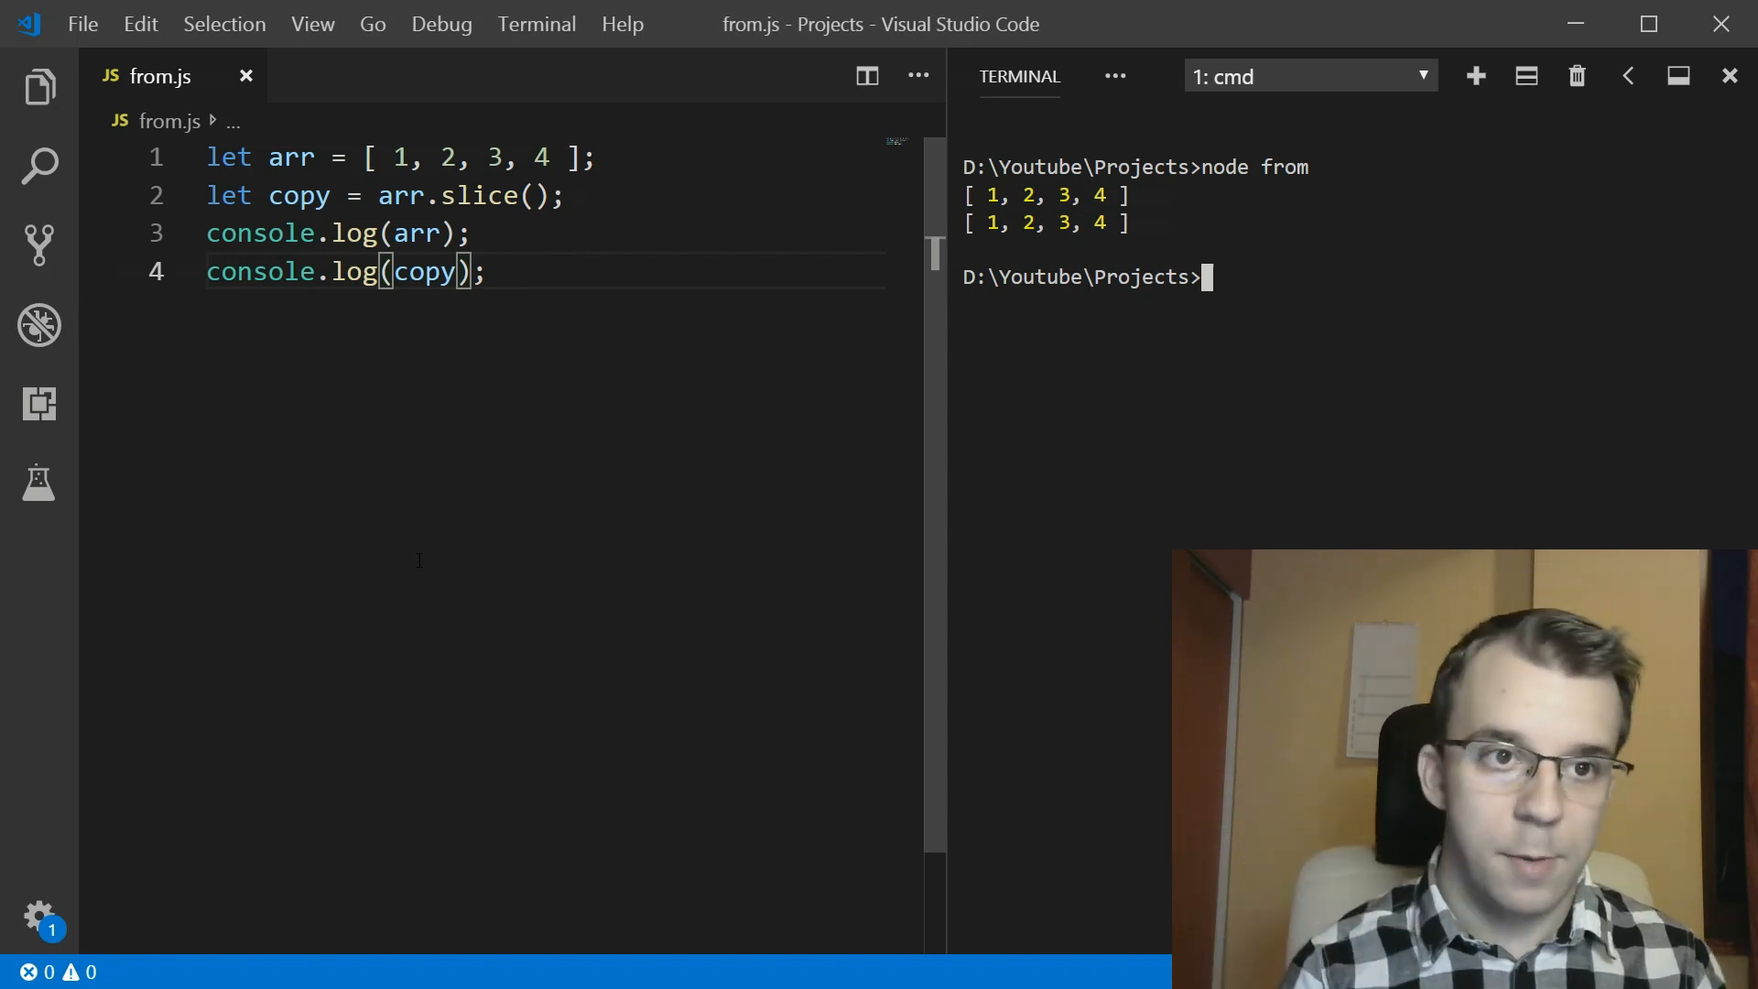
- Add arr.push(6) after the slice line and rerun so arr shows 6 but copy does not
text(arr.push(6);)
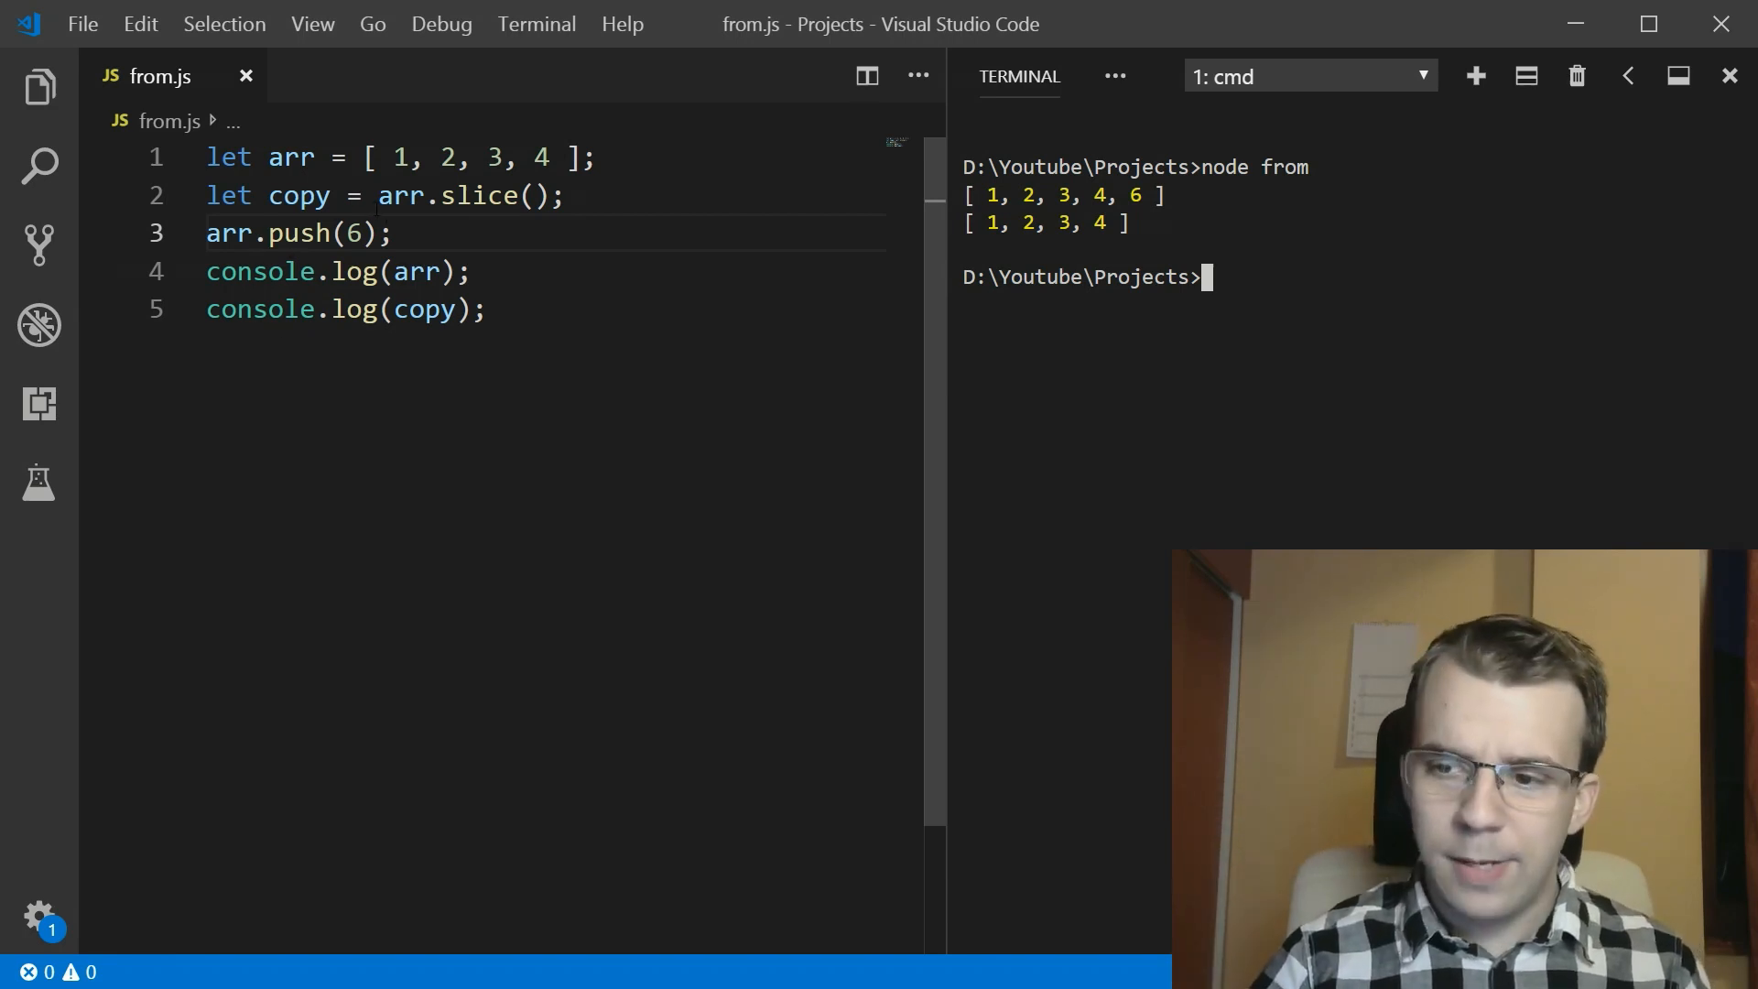
mouse_move(291, 157)
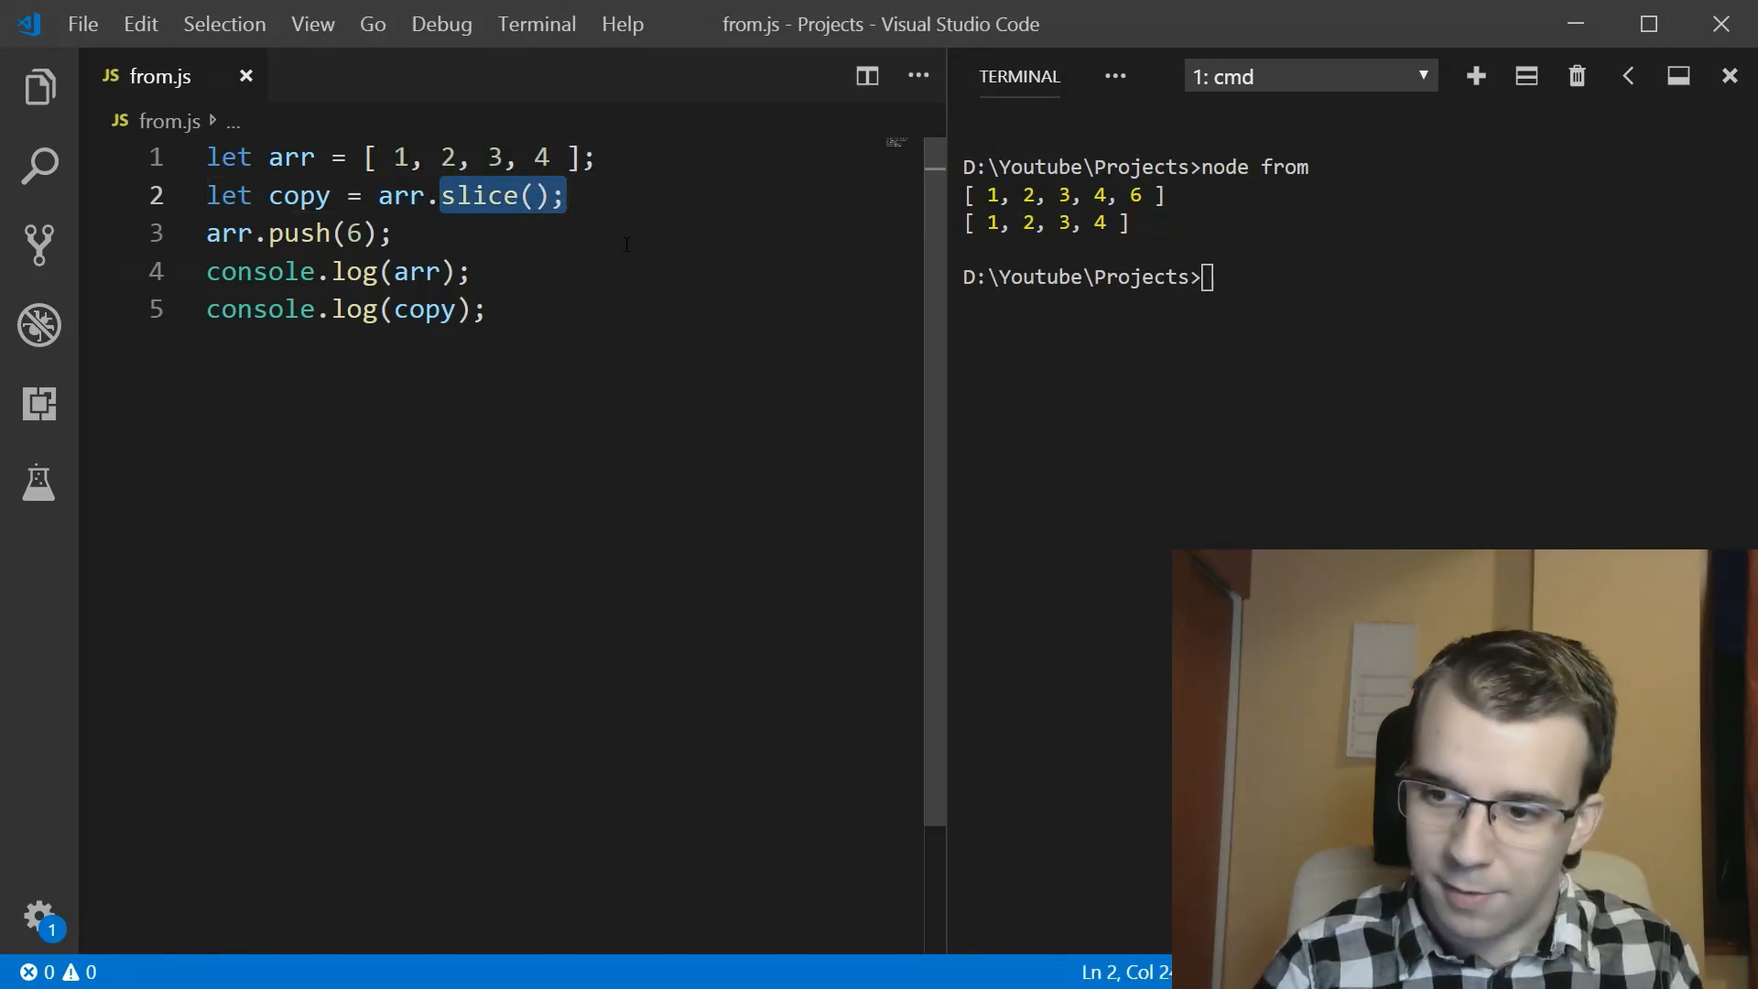
click(568, 196)
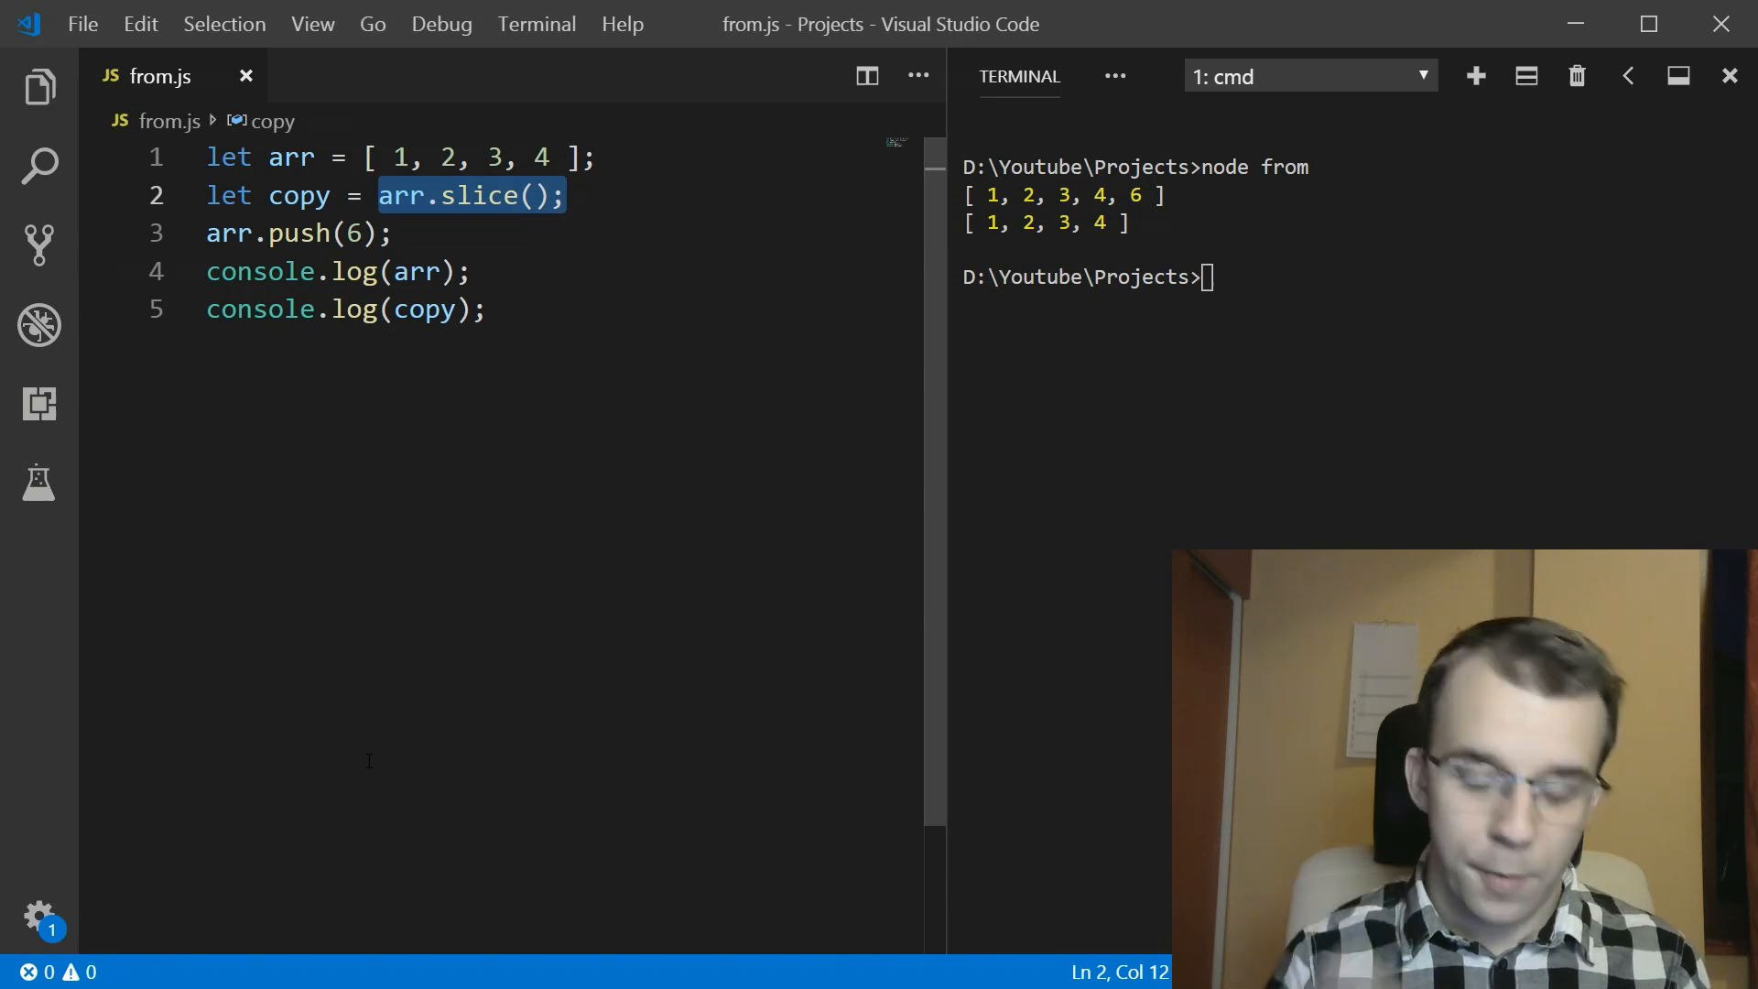
- Replace arr.slice() with Array.from(arr) on line 2; output stays [1,2,3,4,6] and [1,2,3,4]
text(Ar)
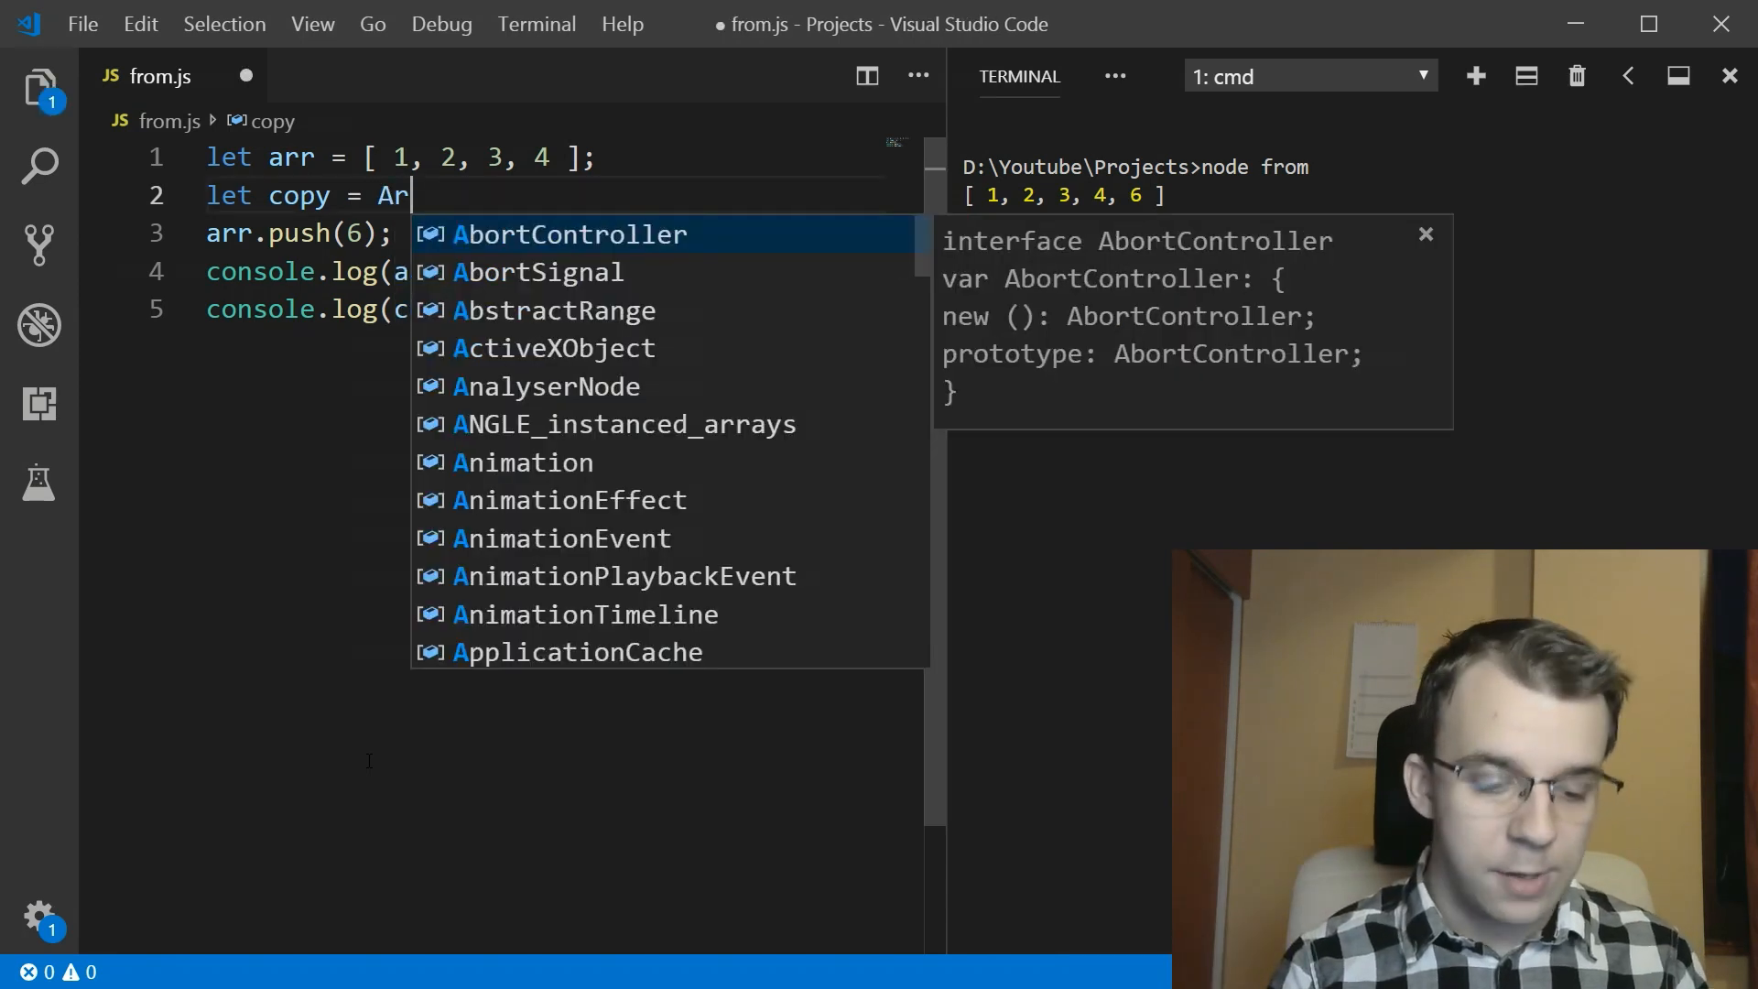
text(ray)
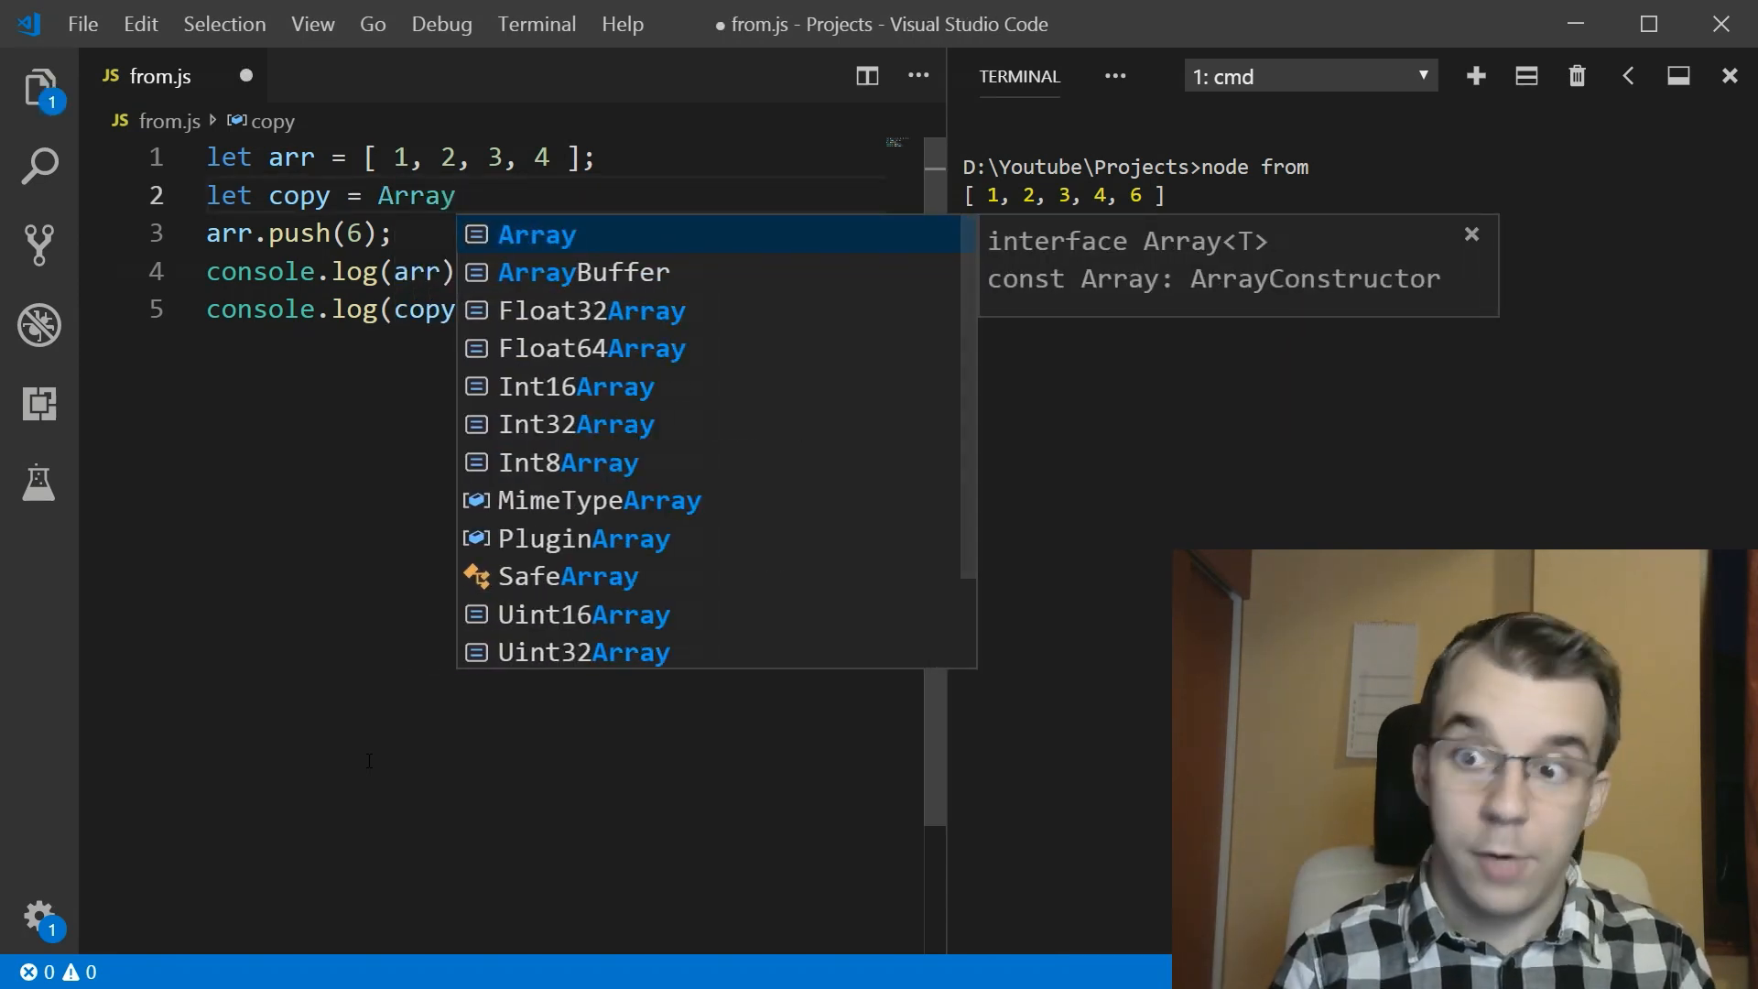
text(.from)
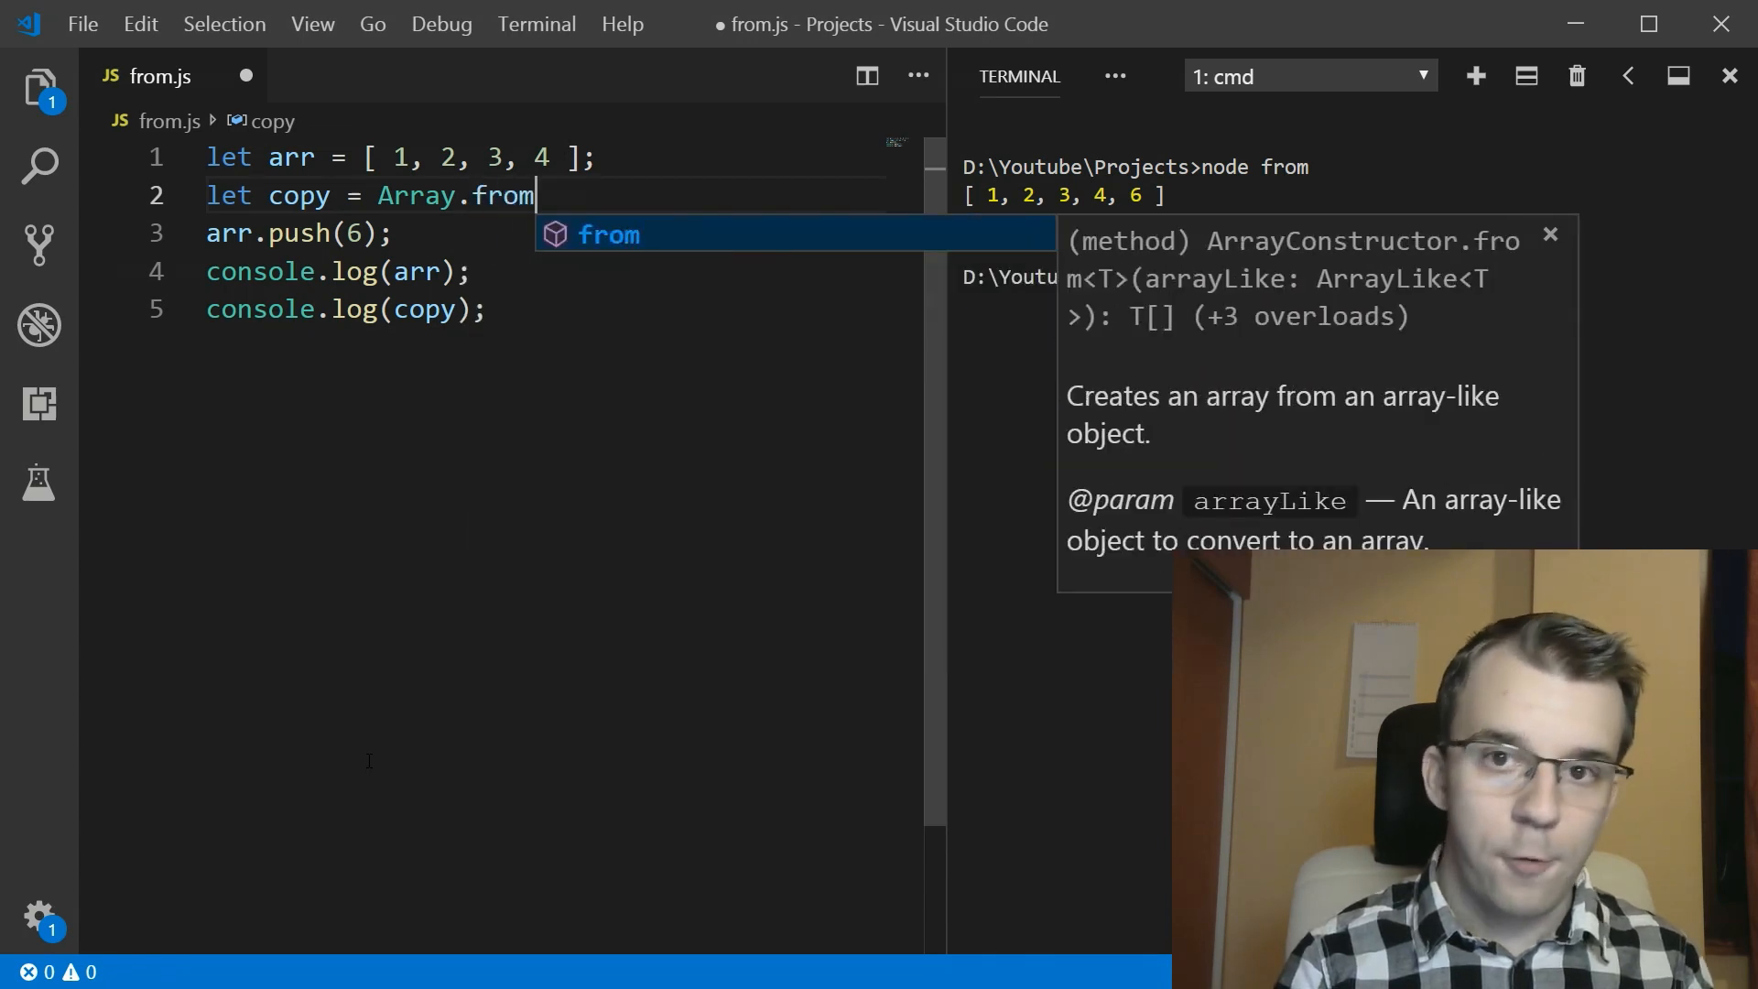
text(()
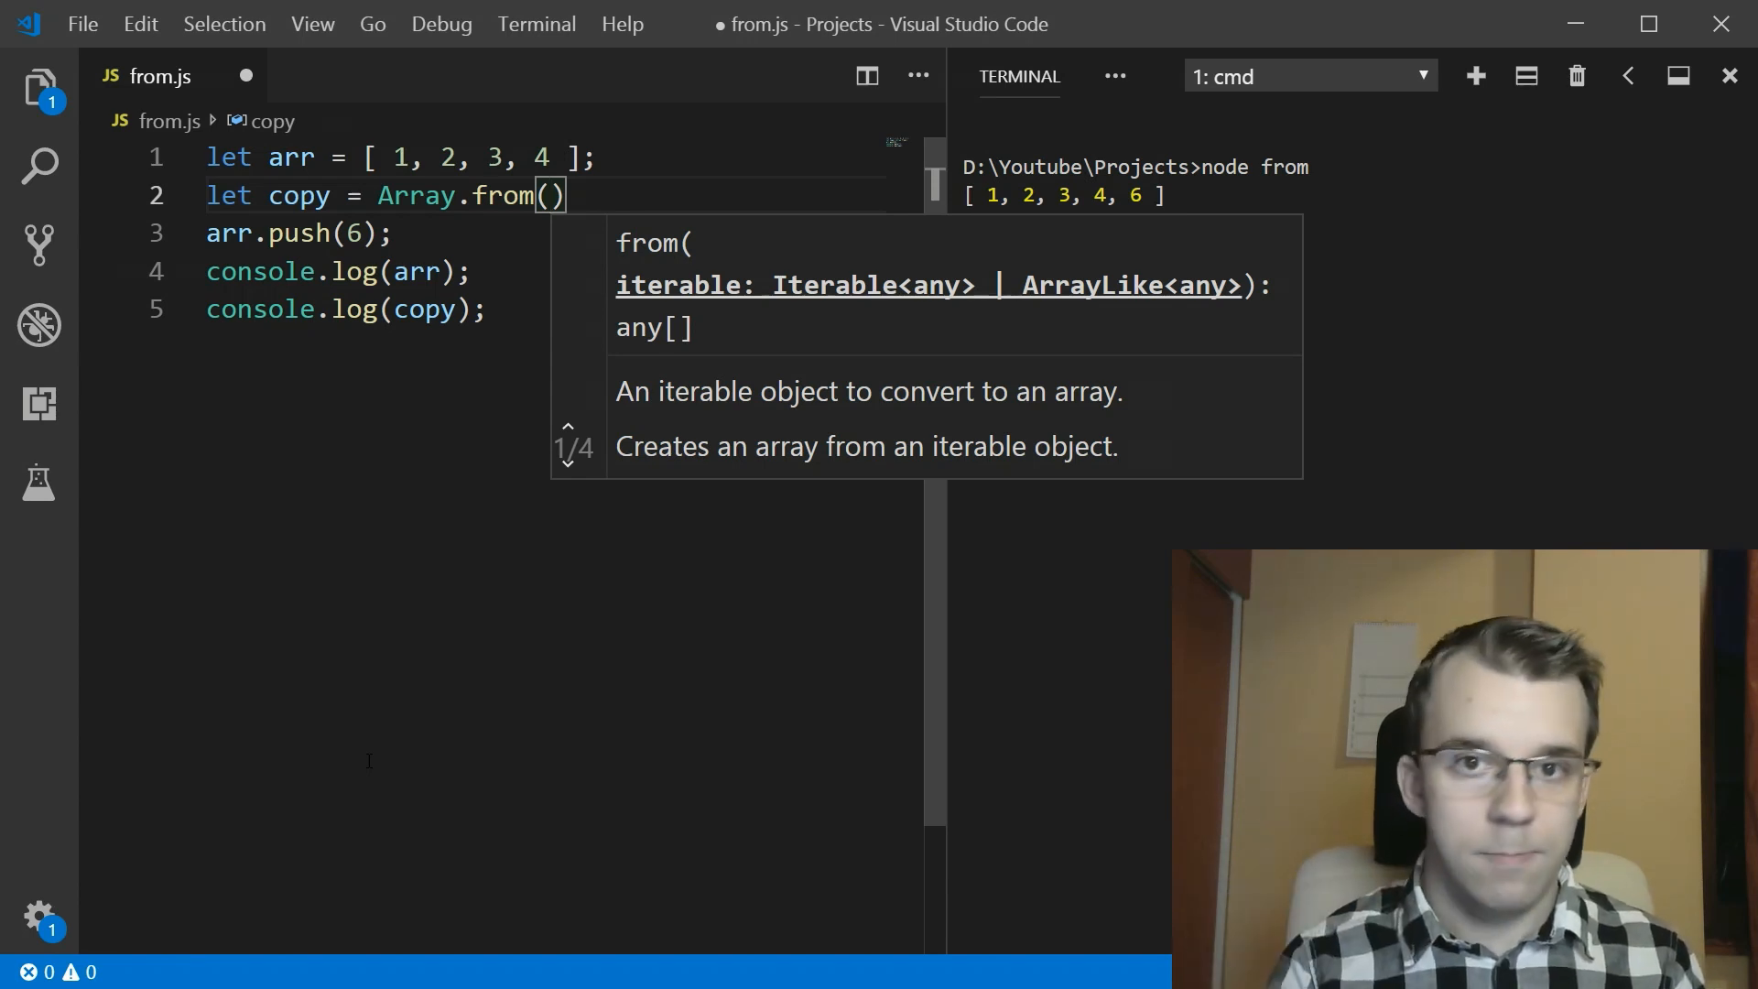
text(arr)
text(cl)
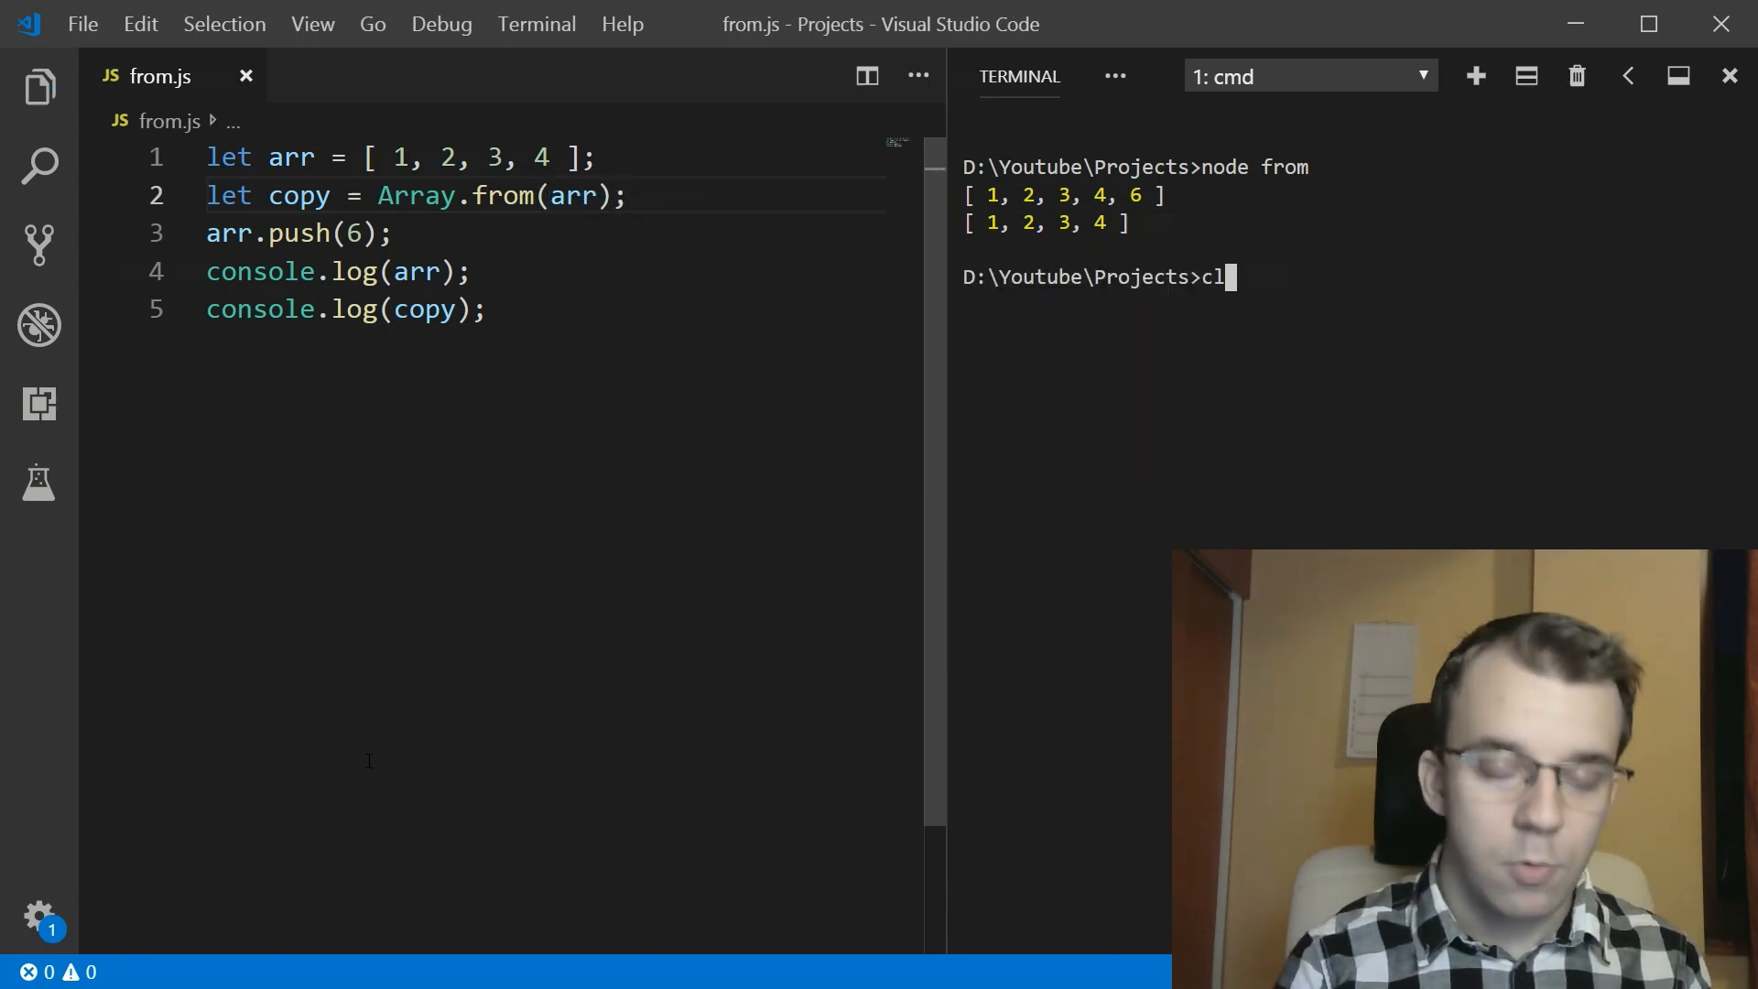
key(Backspace)
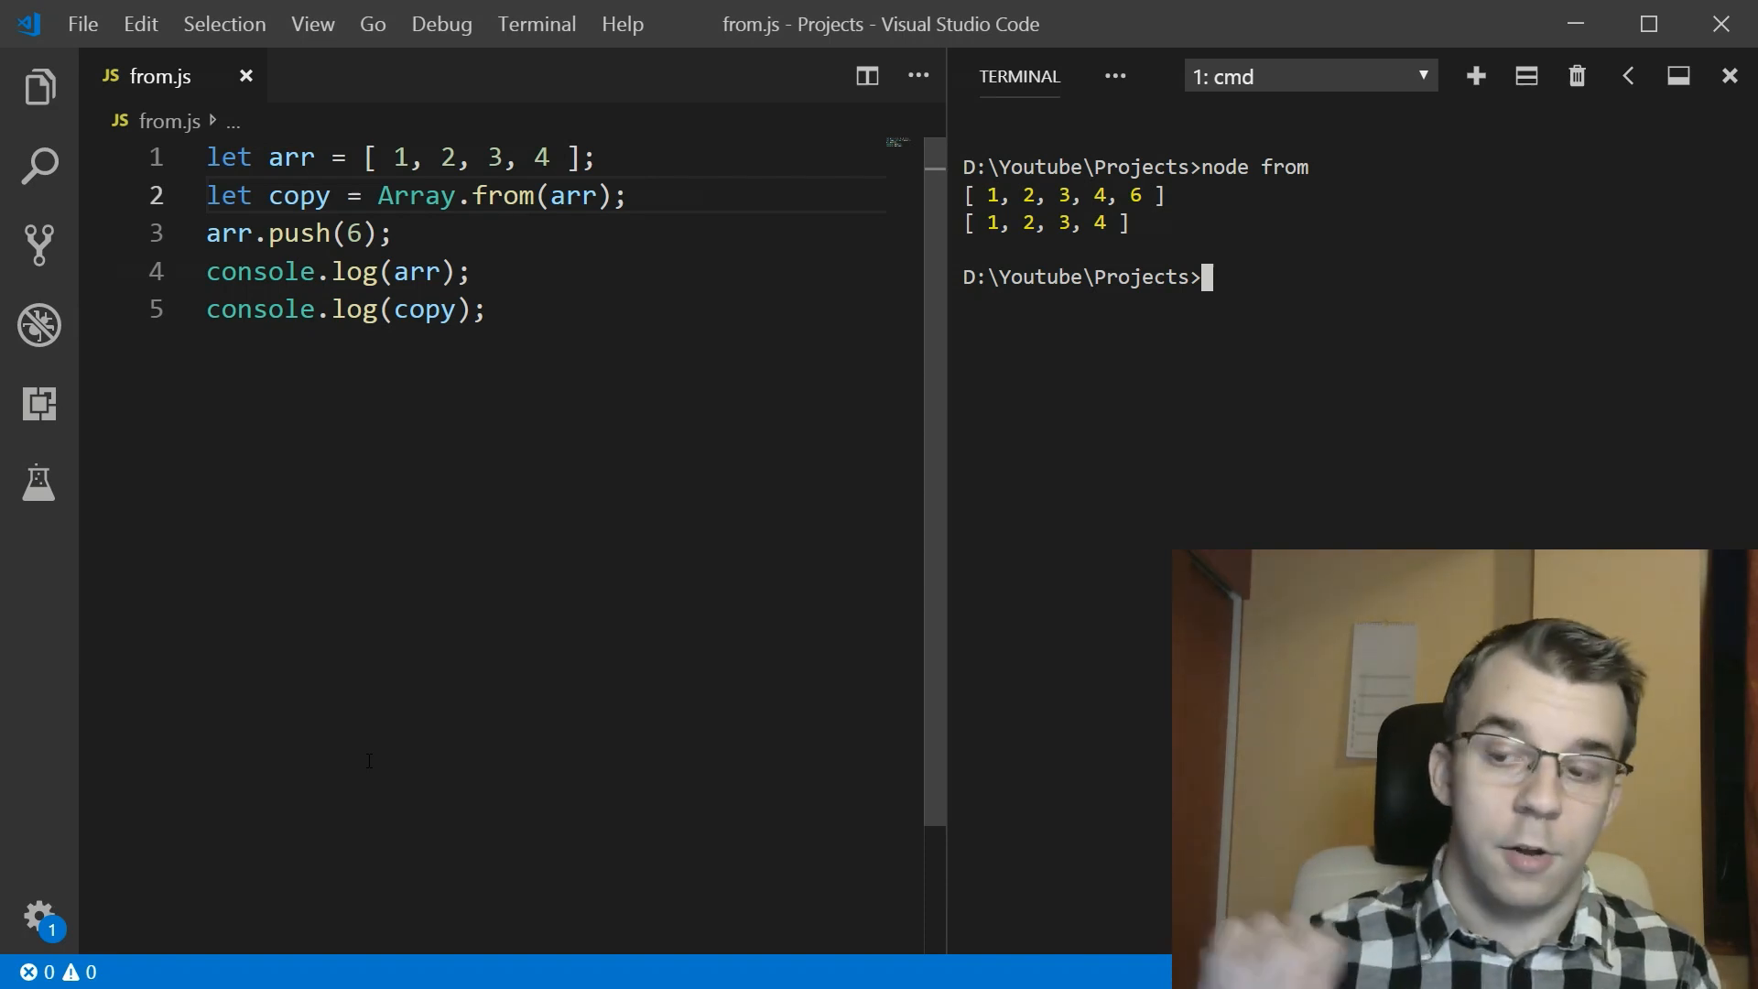
click(656, 271)
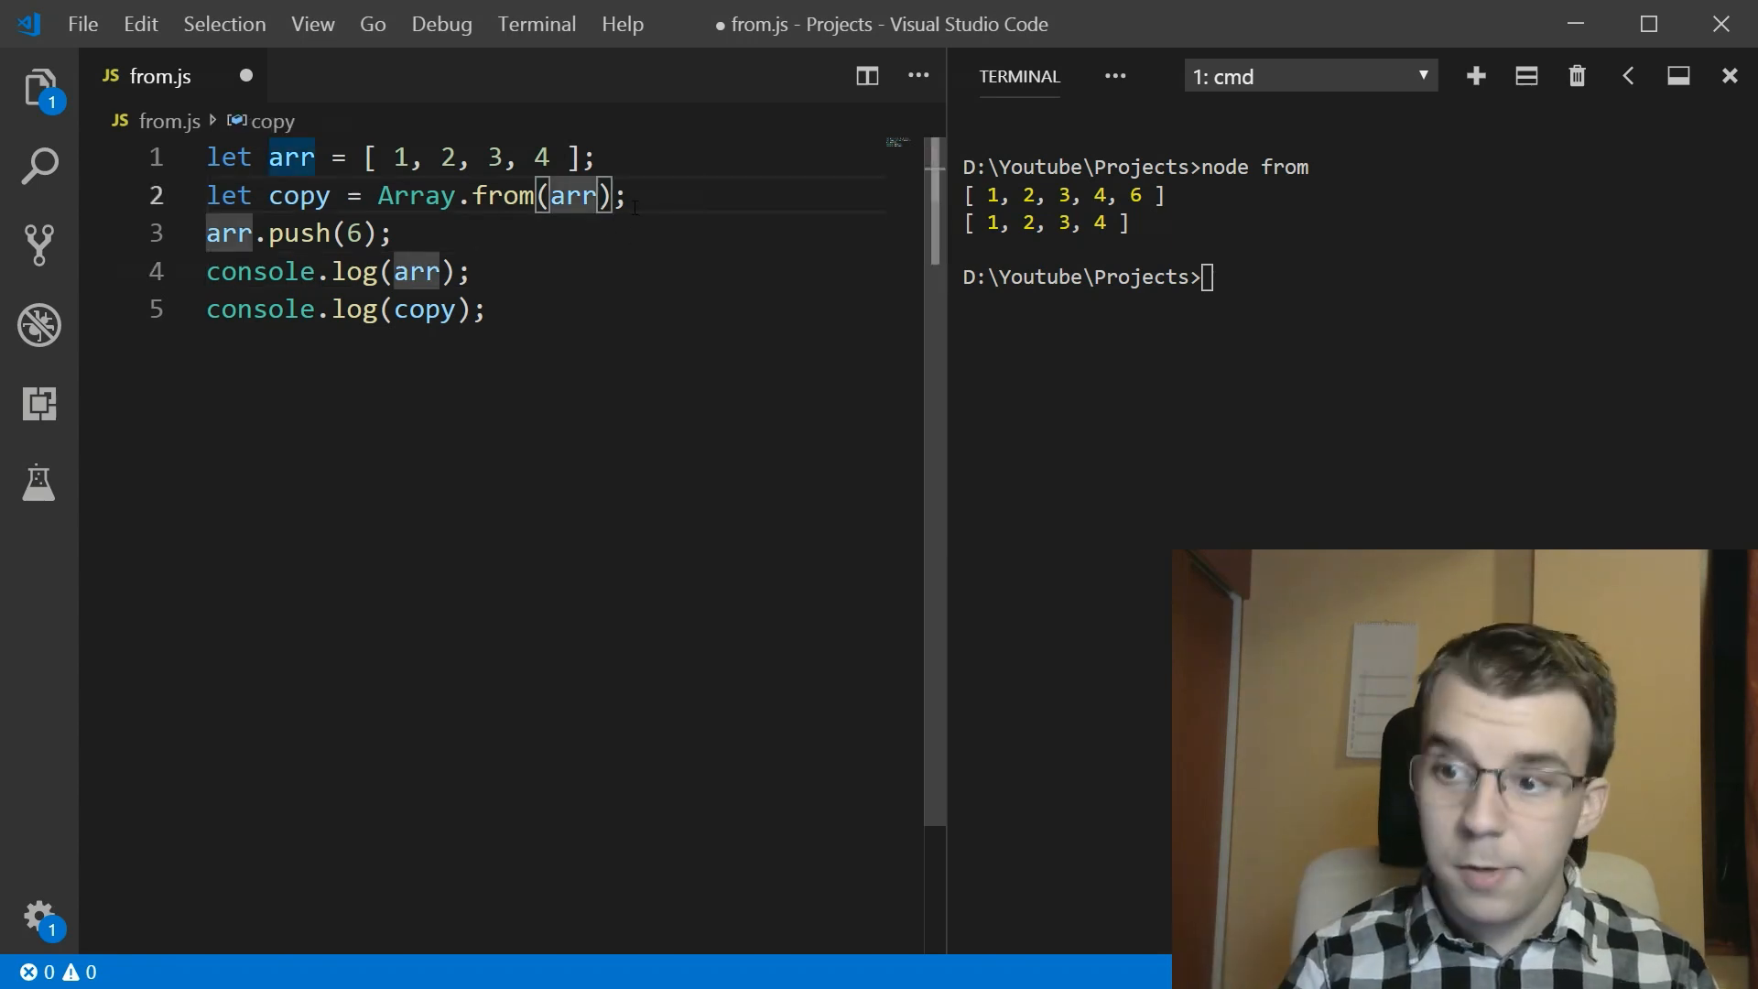
- Pass (x) => x * 2 as Array.from's second argument so the copy prints [2, 4, 6, 8]
text(,)
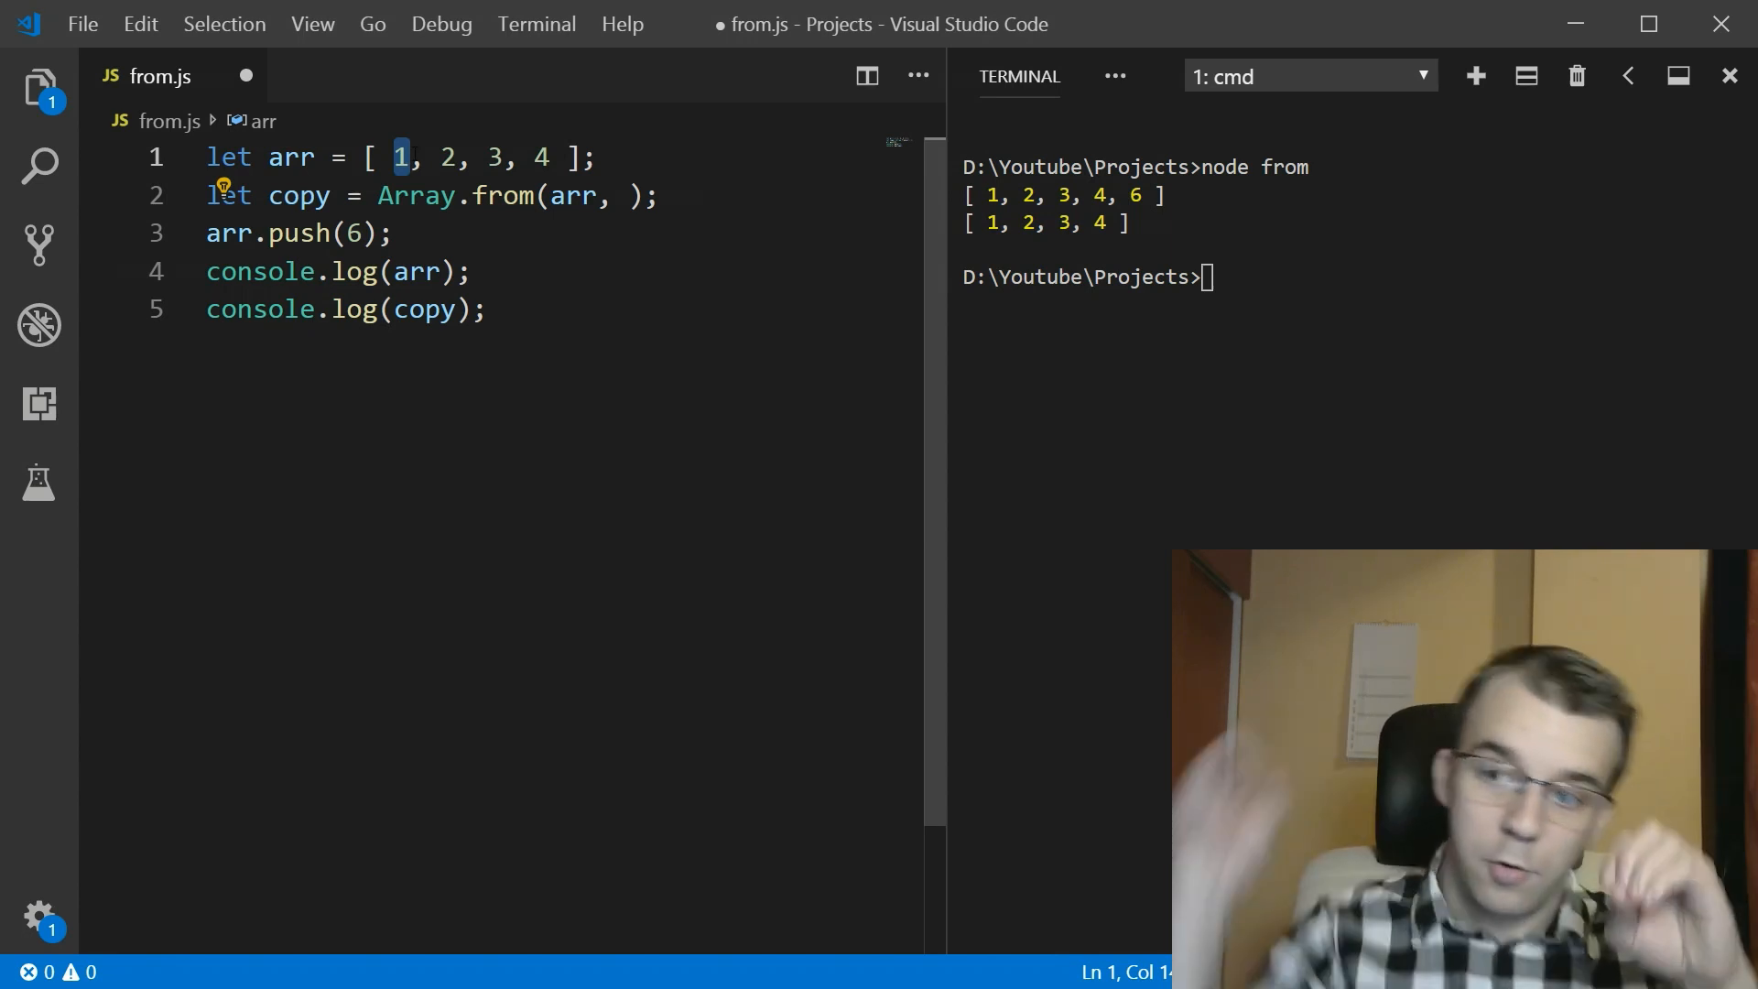
mouse_move(289, 157)
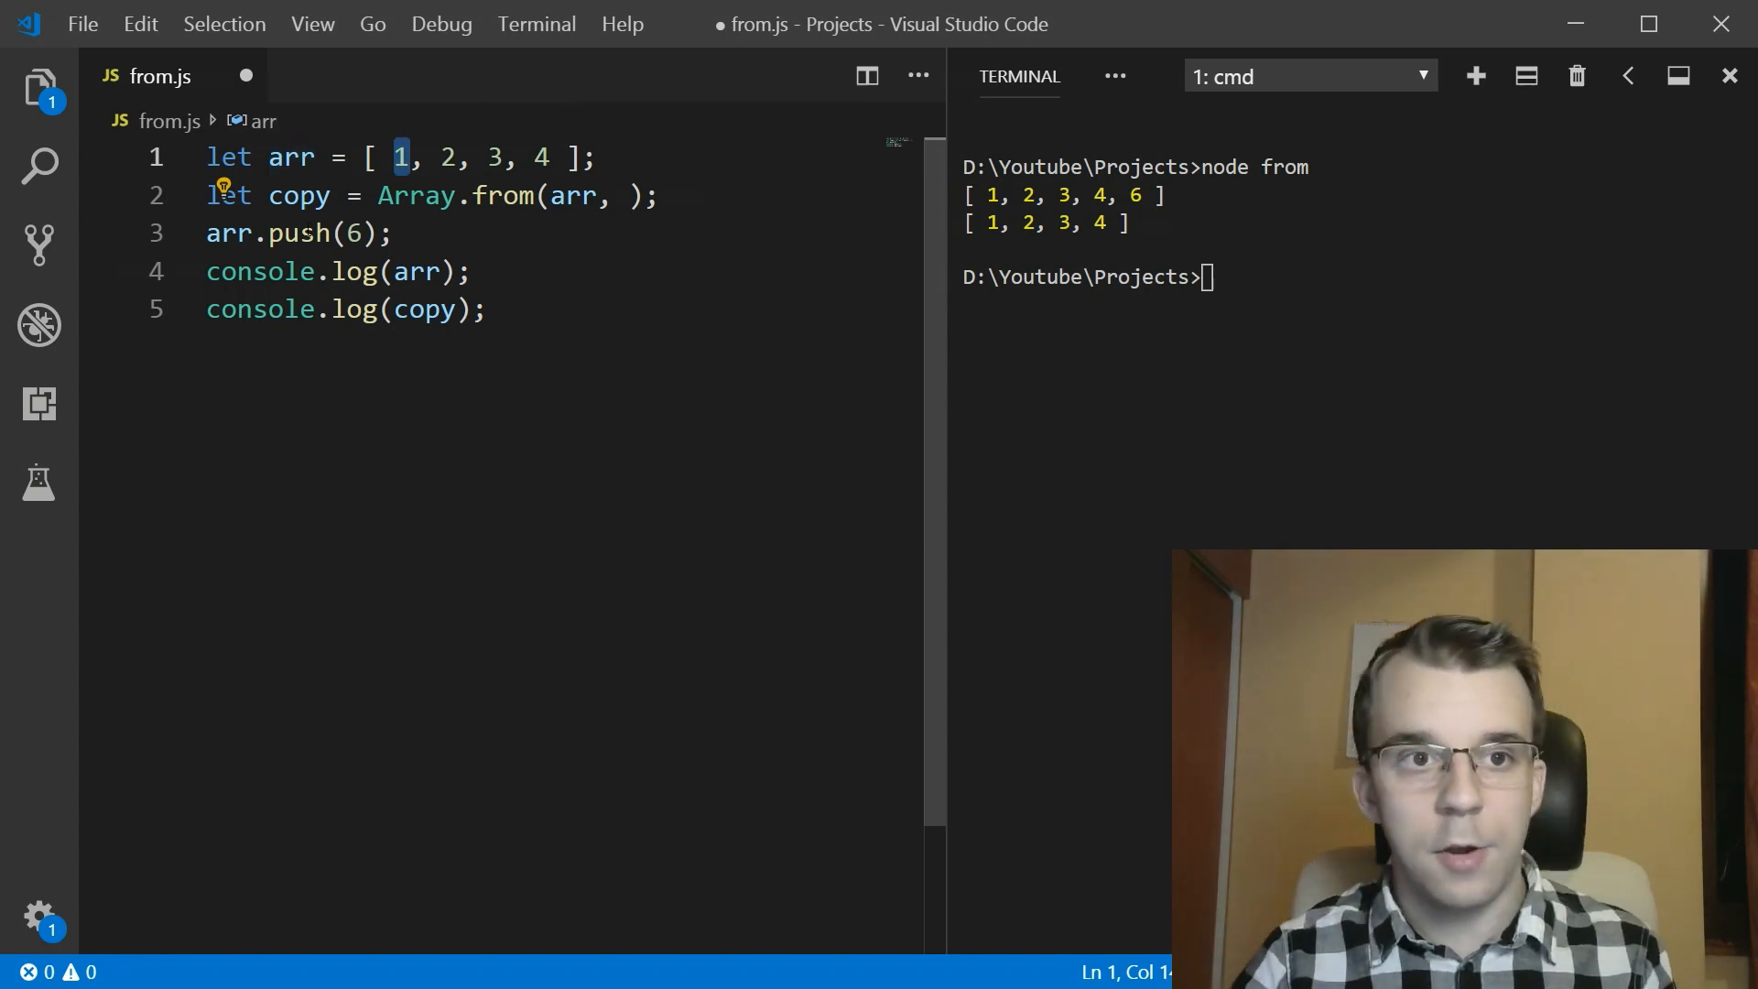
double_click(421, 196)
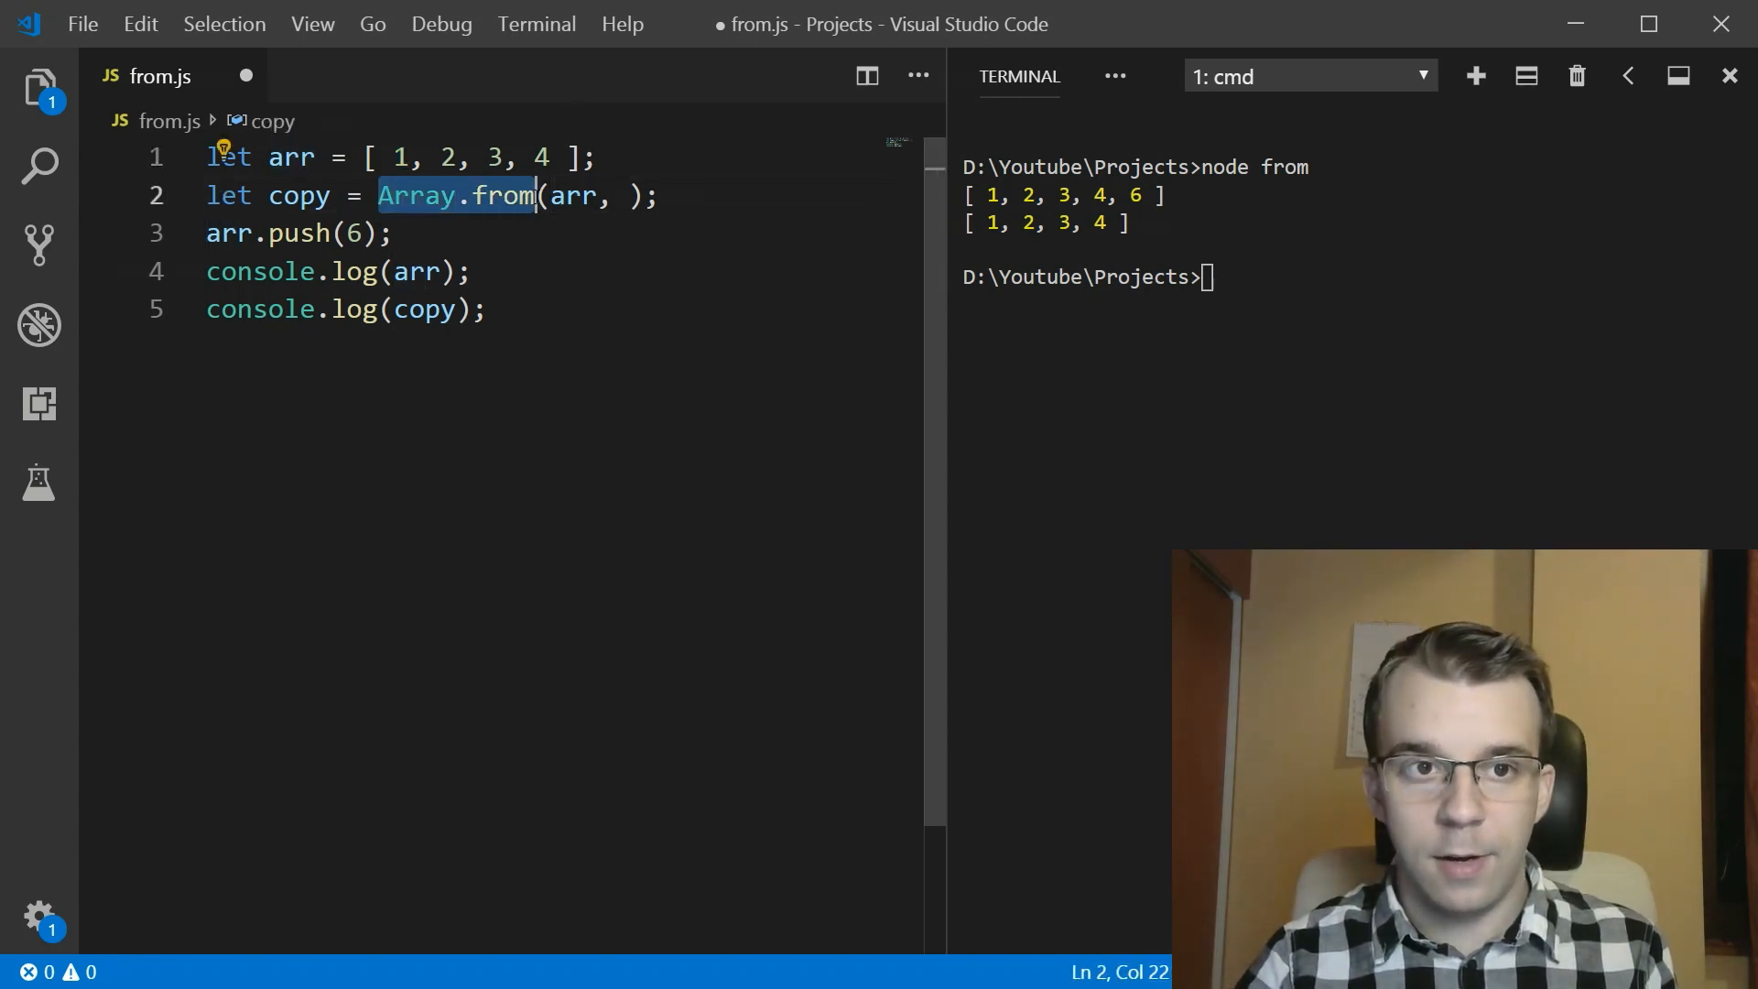
mouse_move(455, 196)
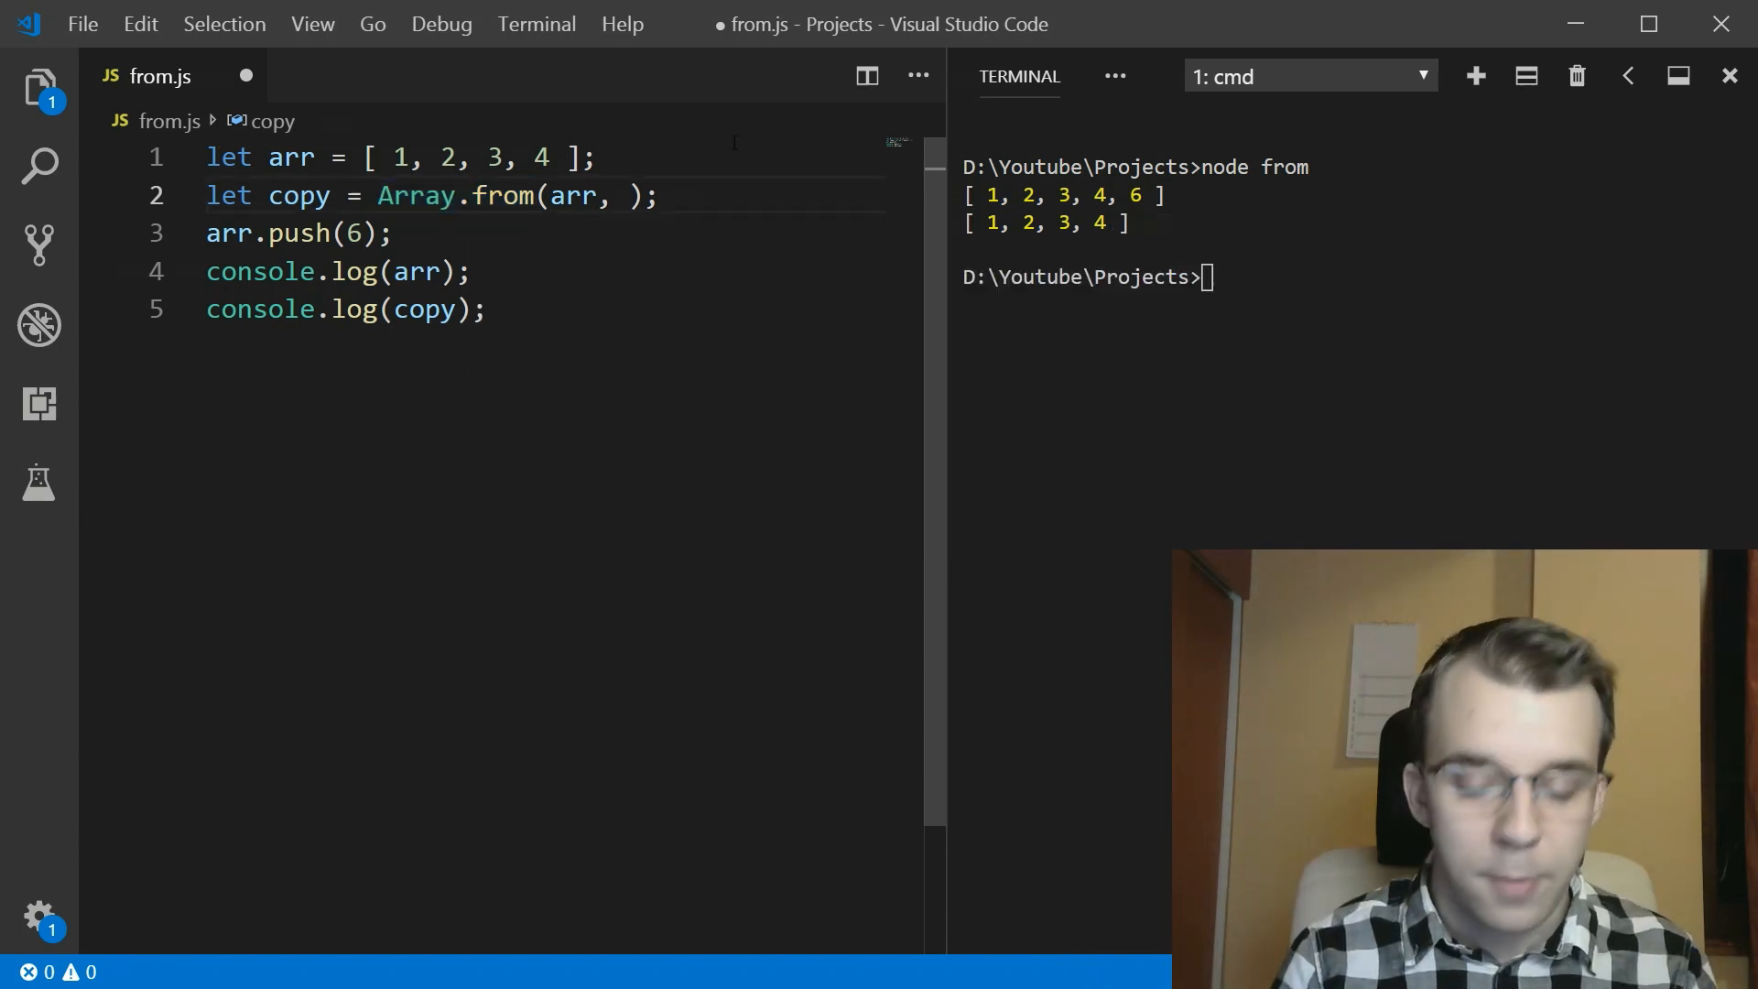
double_click(571, 196)
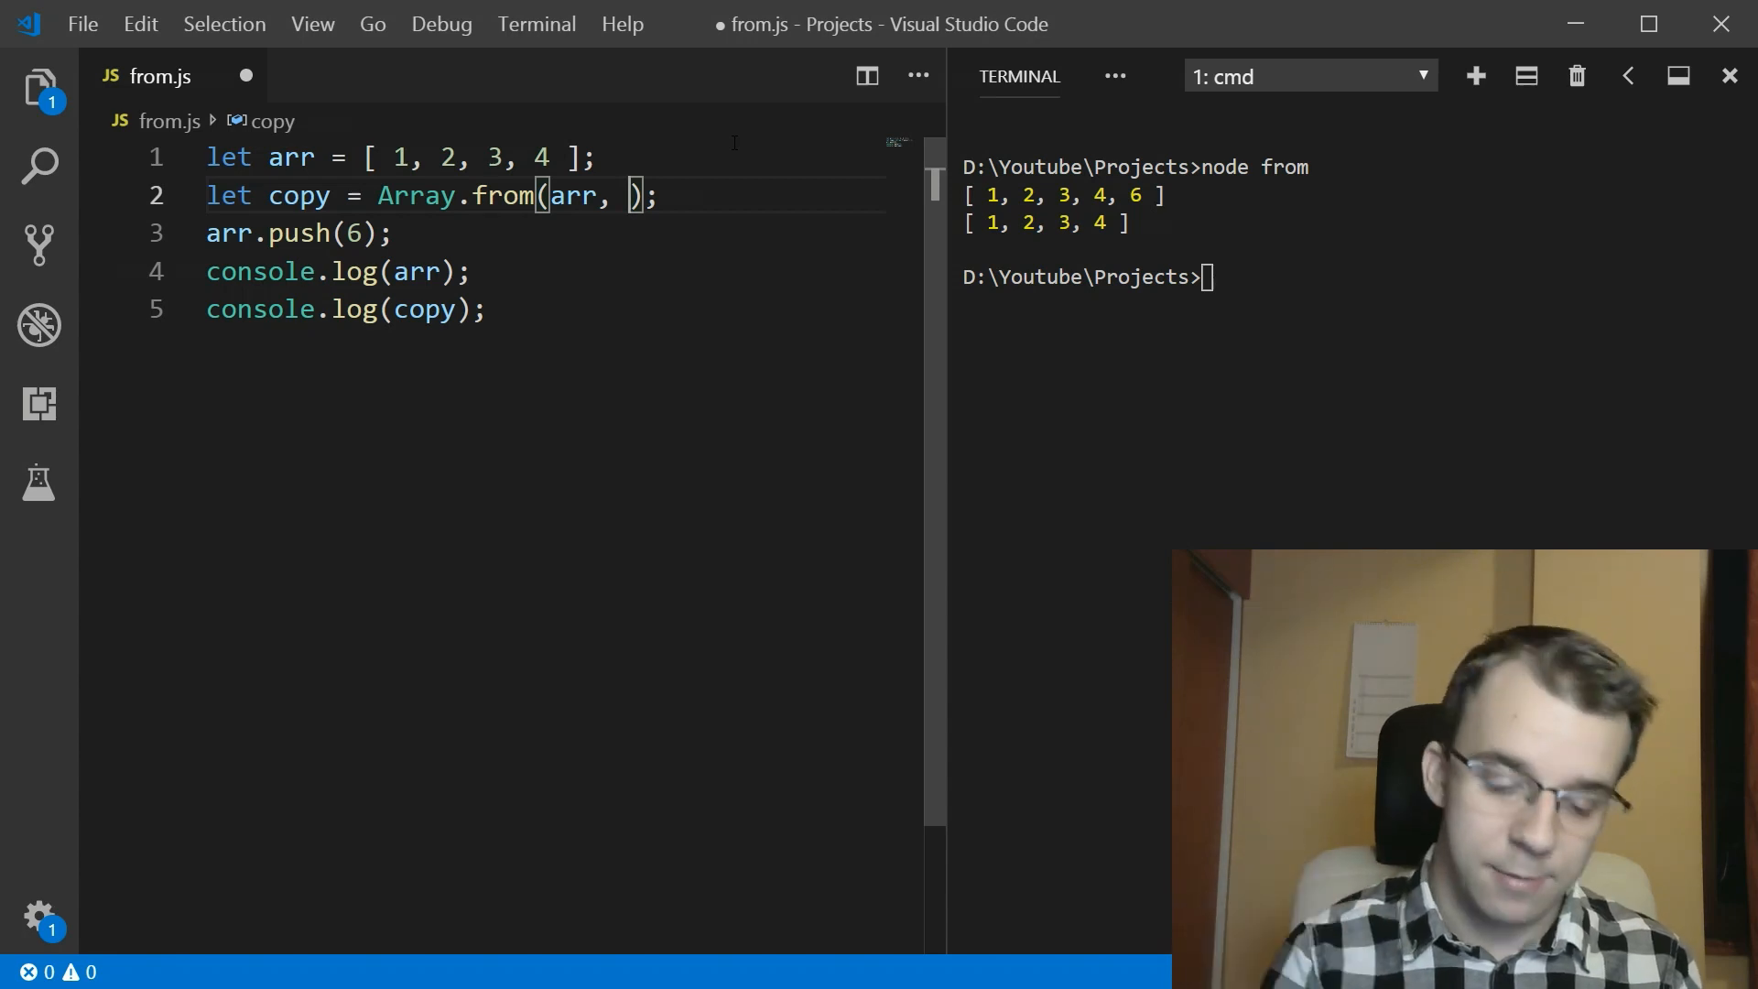
text((x) => x)
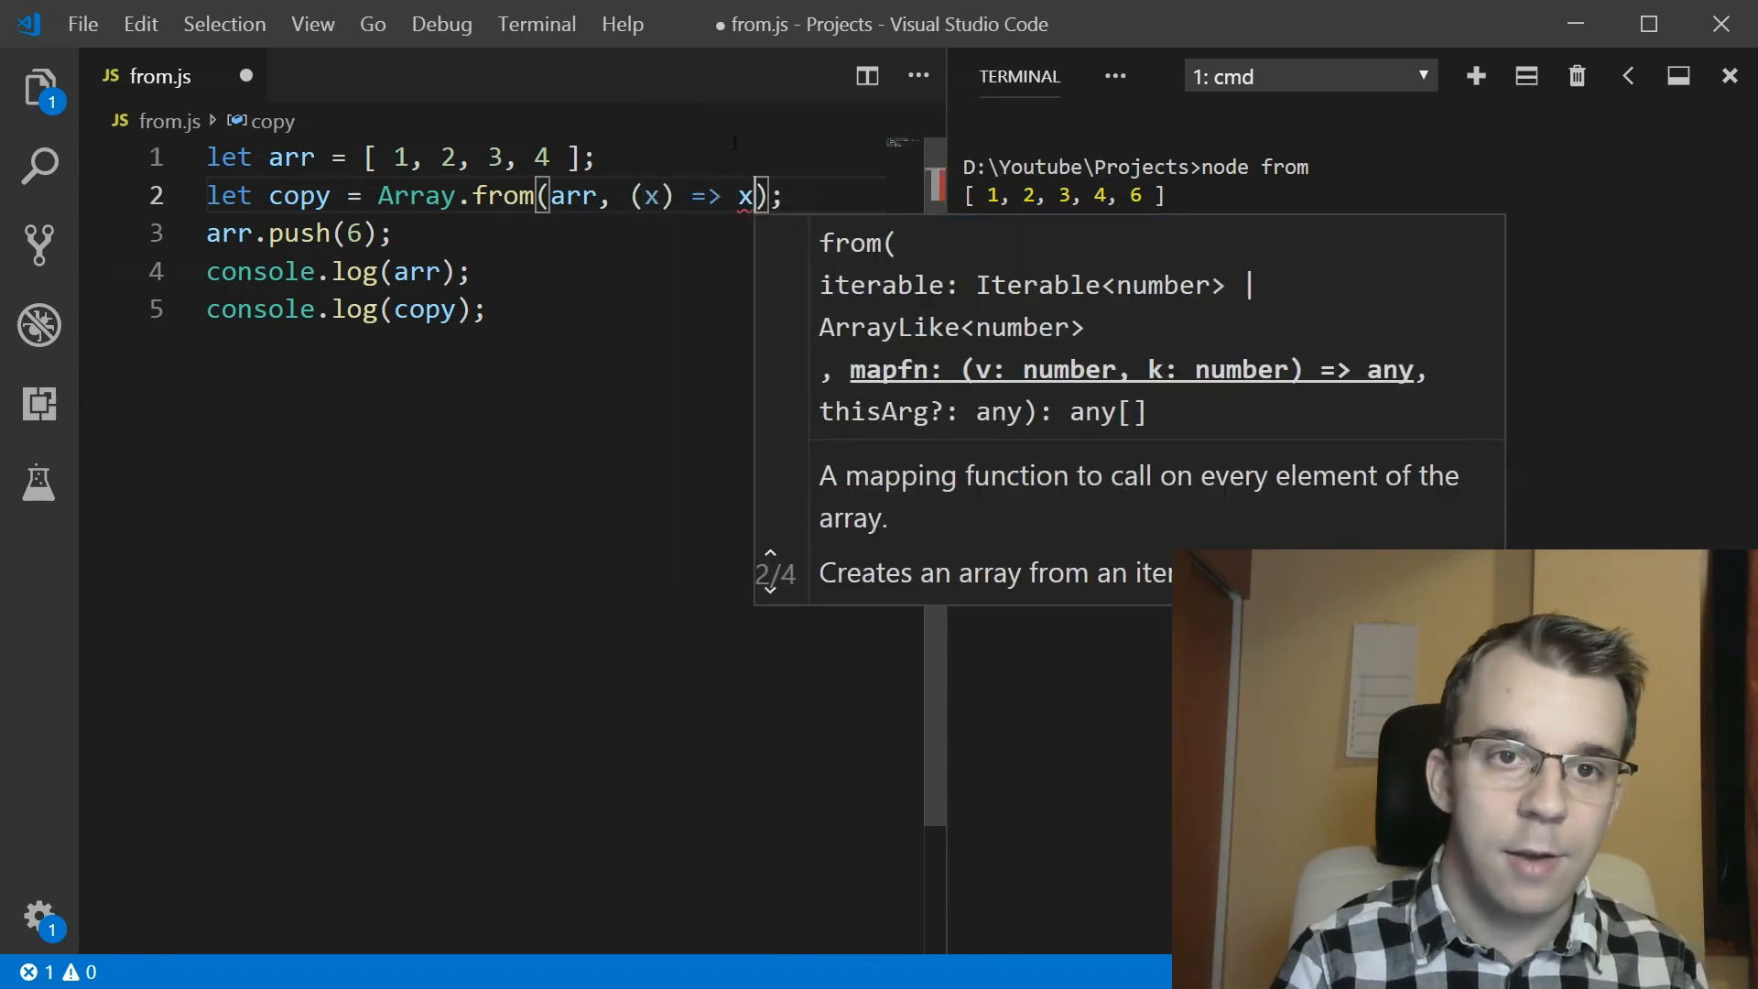
text(* 2)
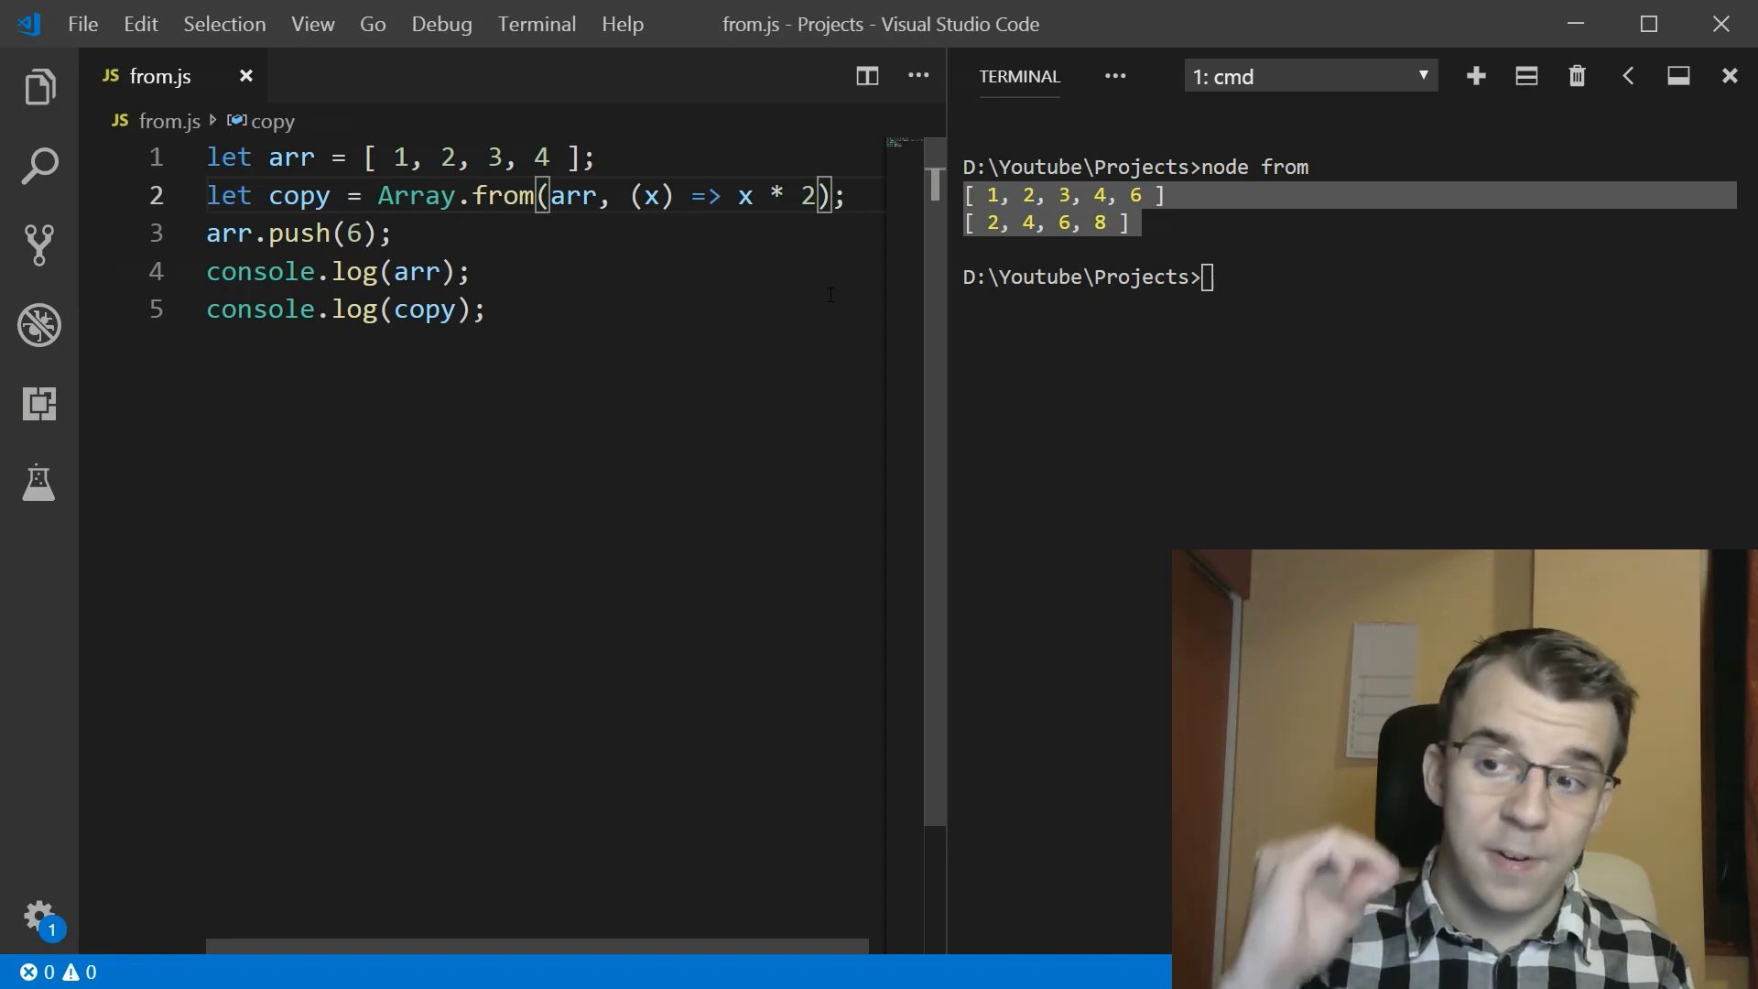
- Rewrite the callback as function (x) { return x * 2; } with arr as thisArg and begin console.log inside it
text(,)
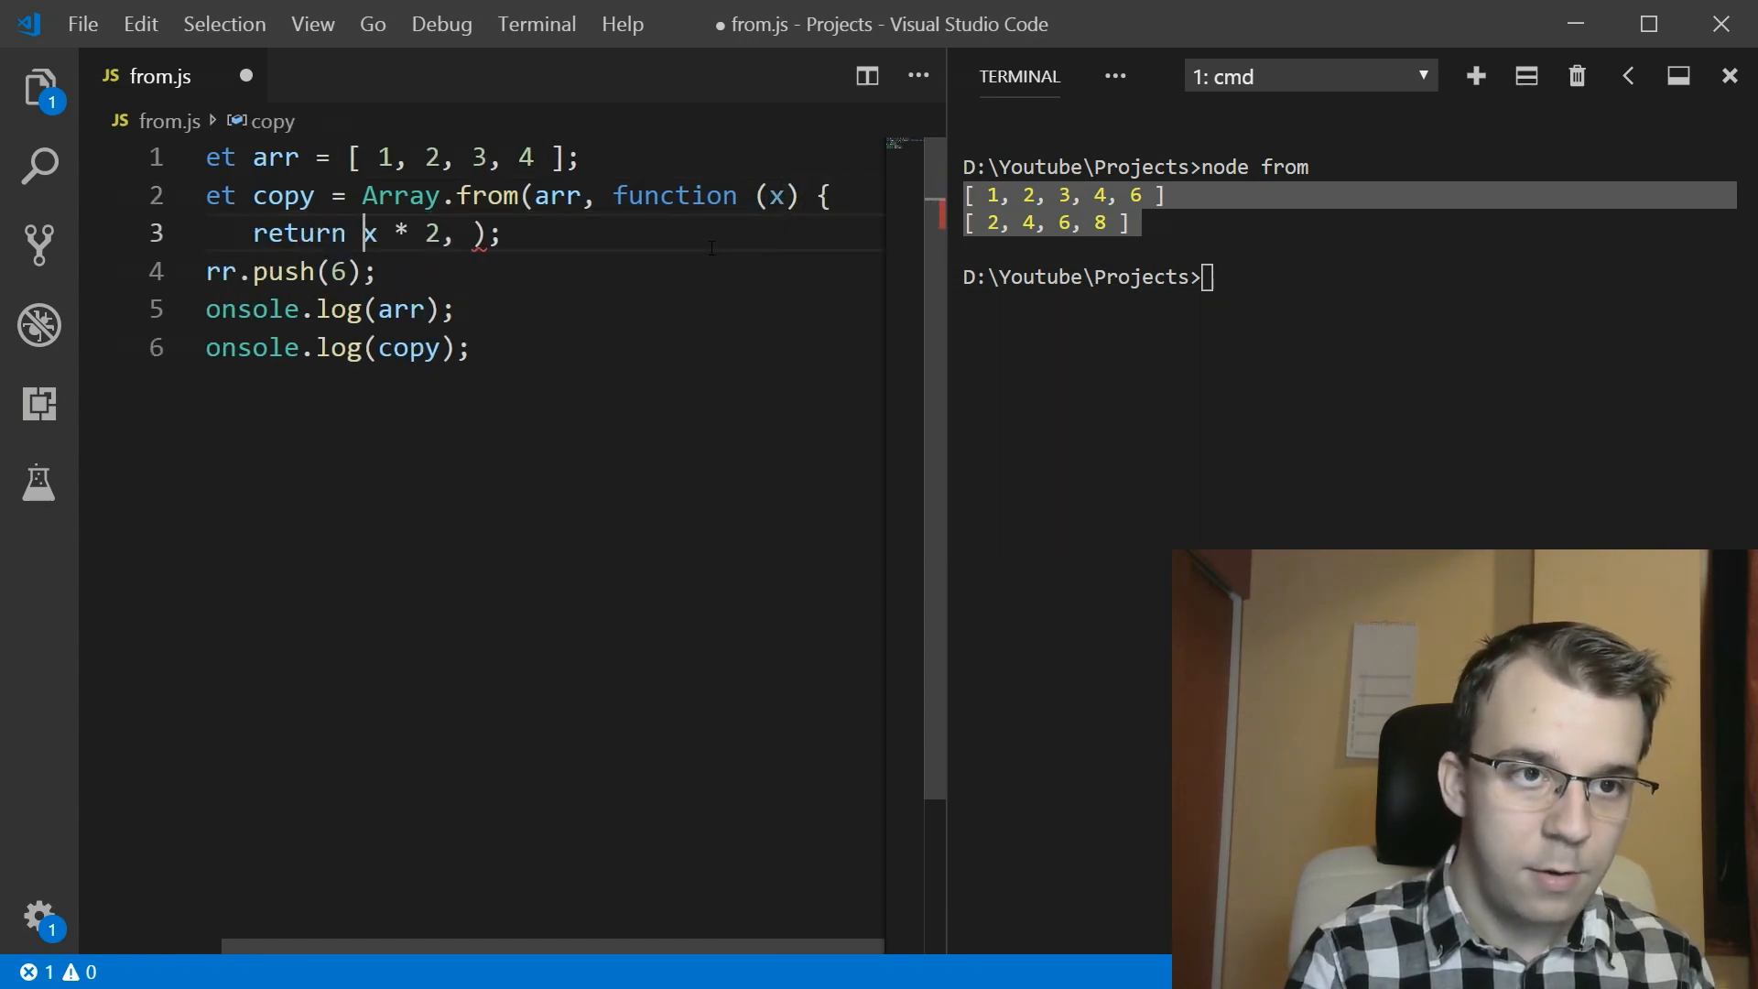
text(;)
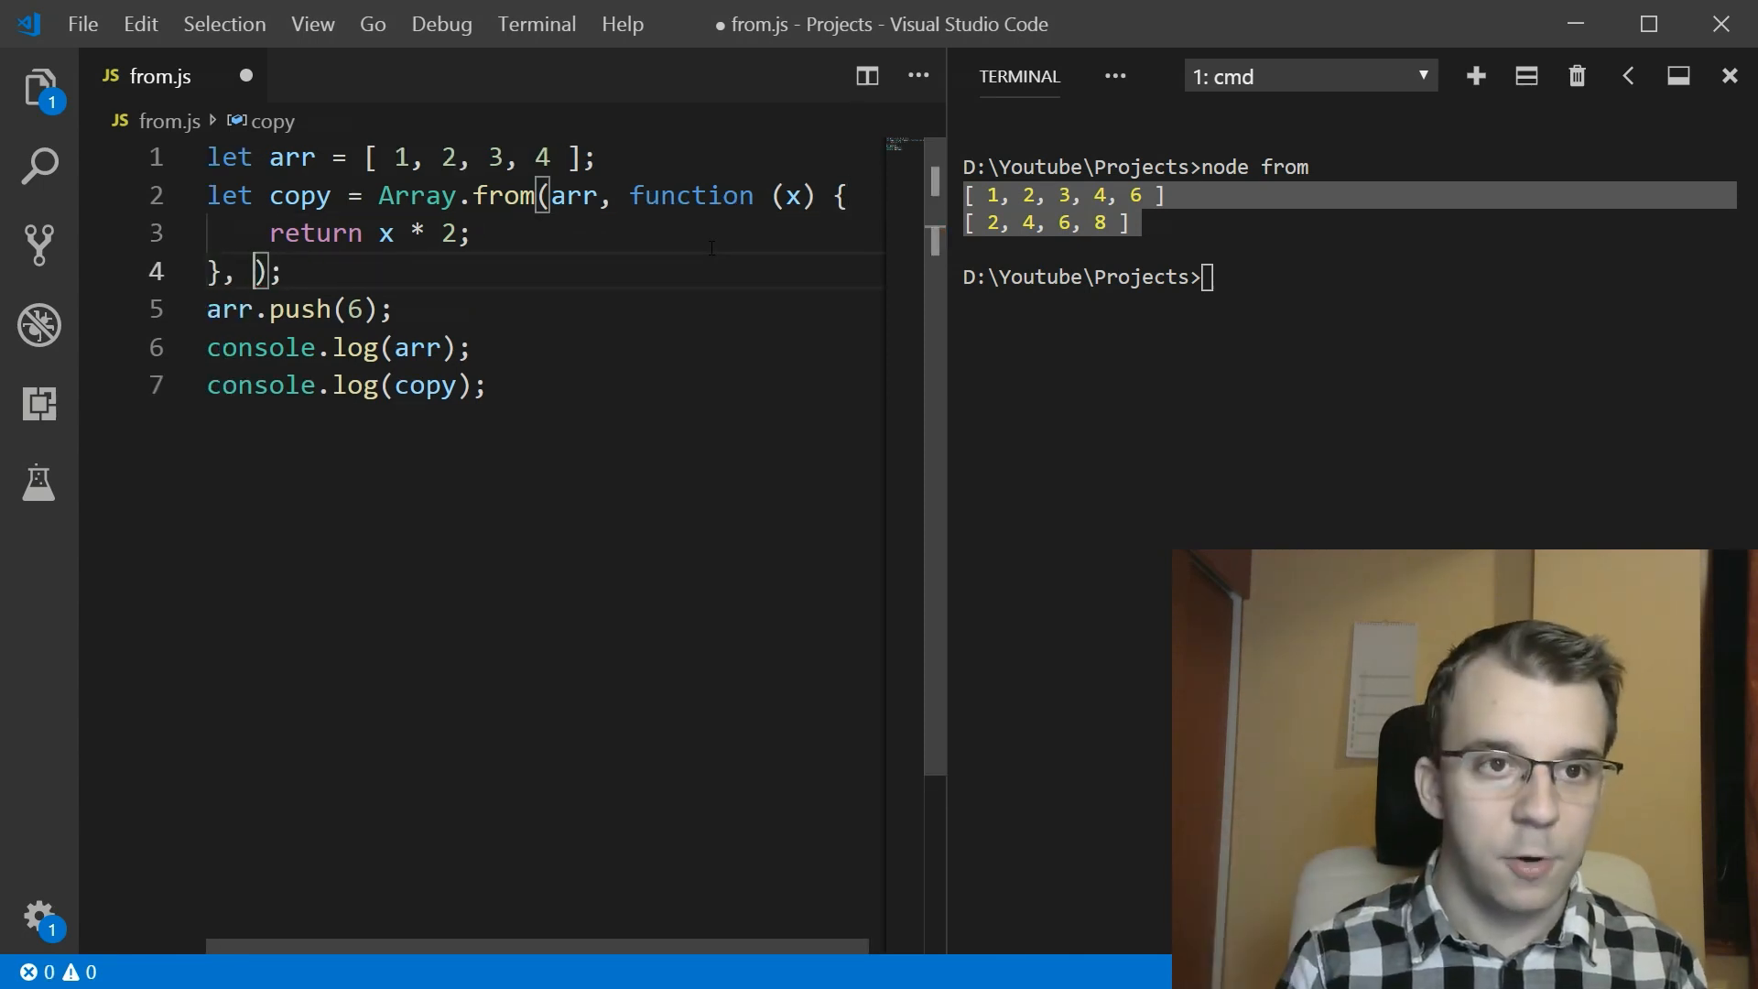
text(arr)
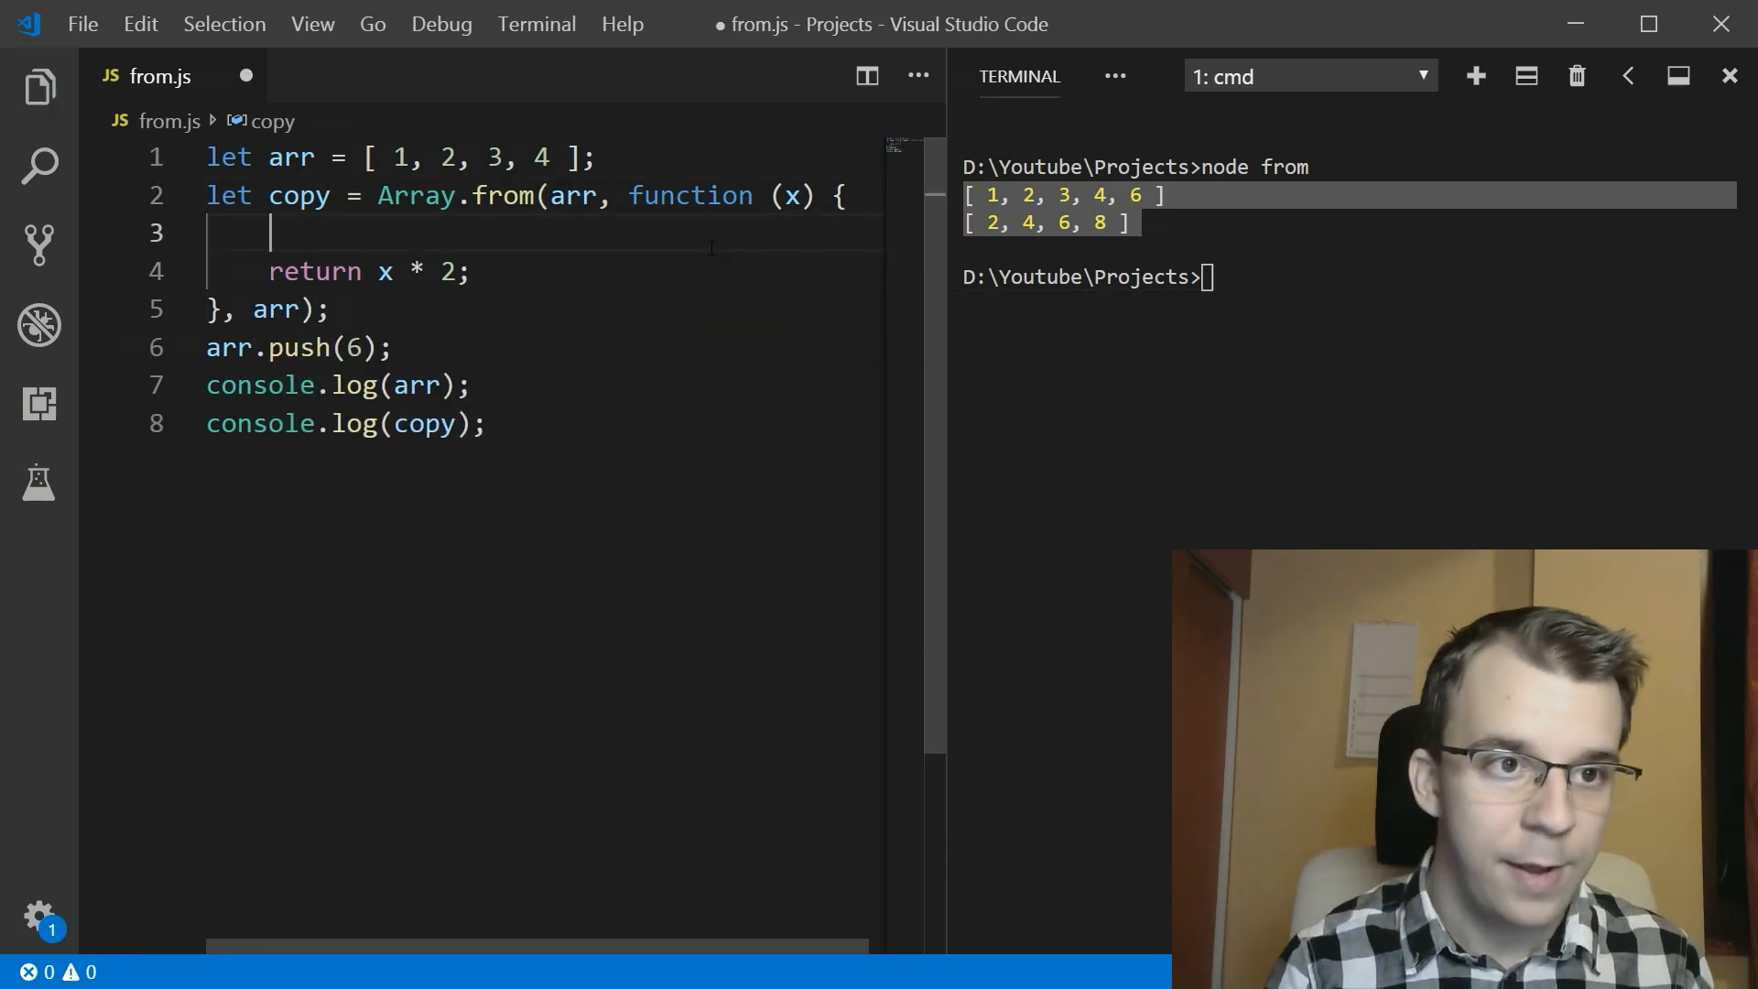
text(console.l)
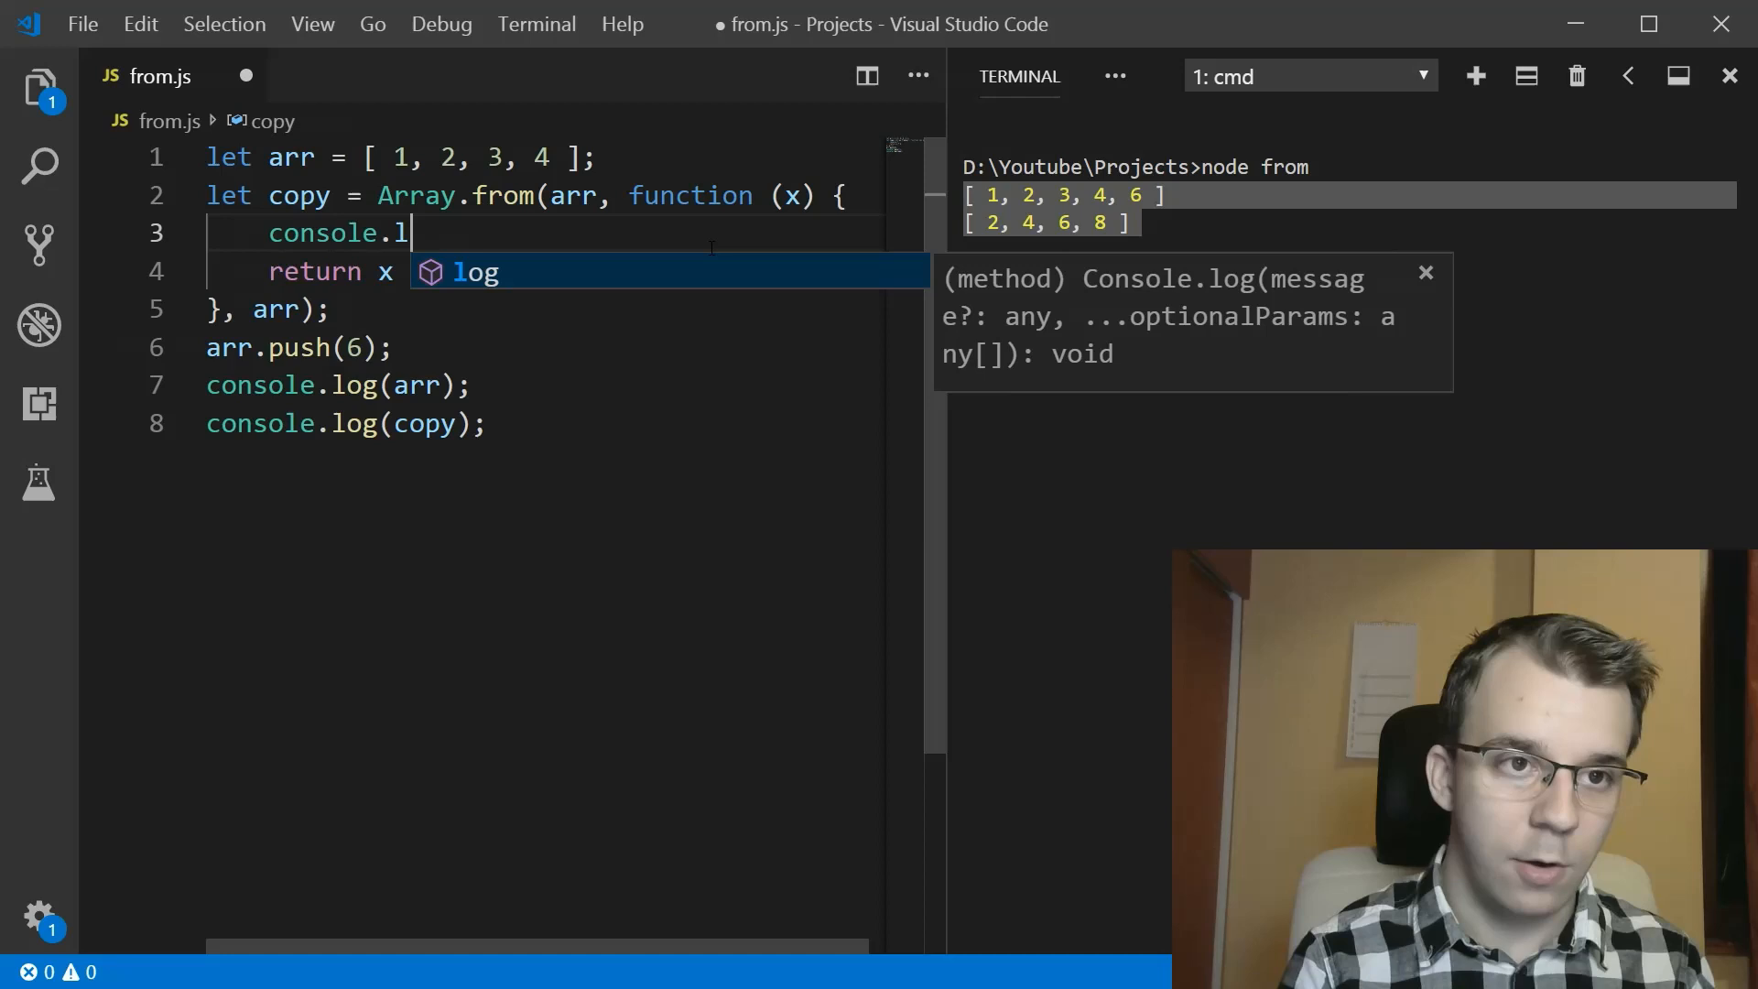